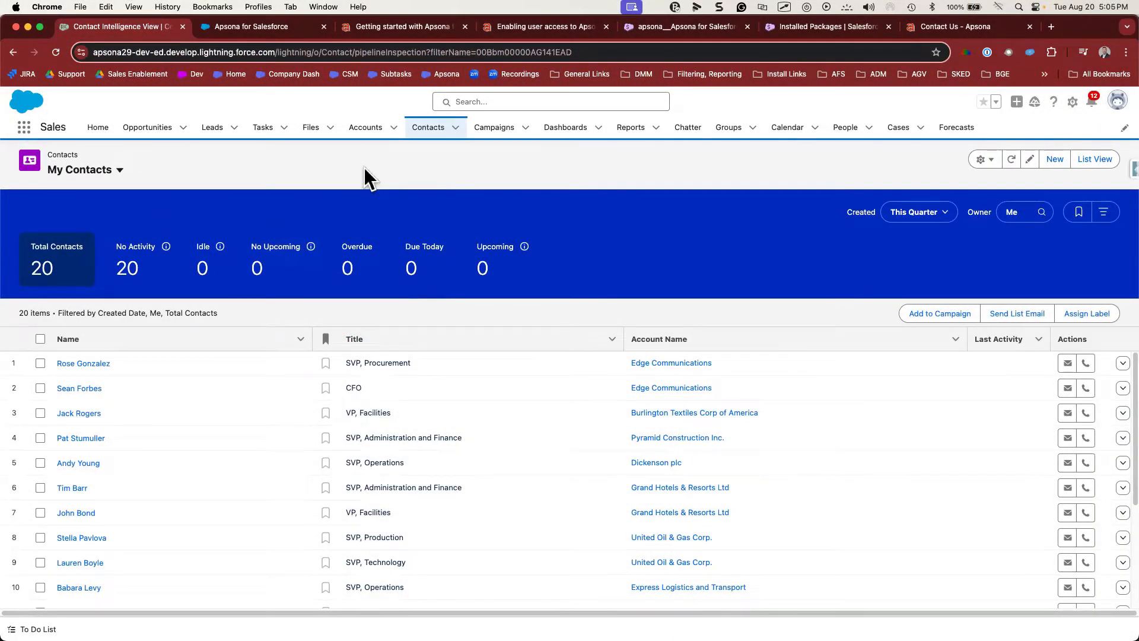
- Open Salesforce Setup from the gear menu on the contacts list
left_click(1071, 101)
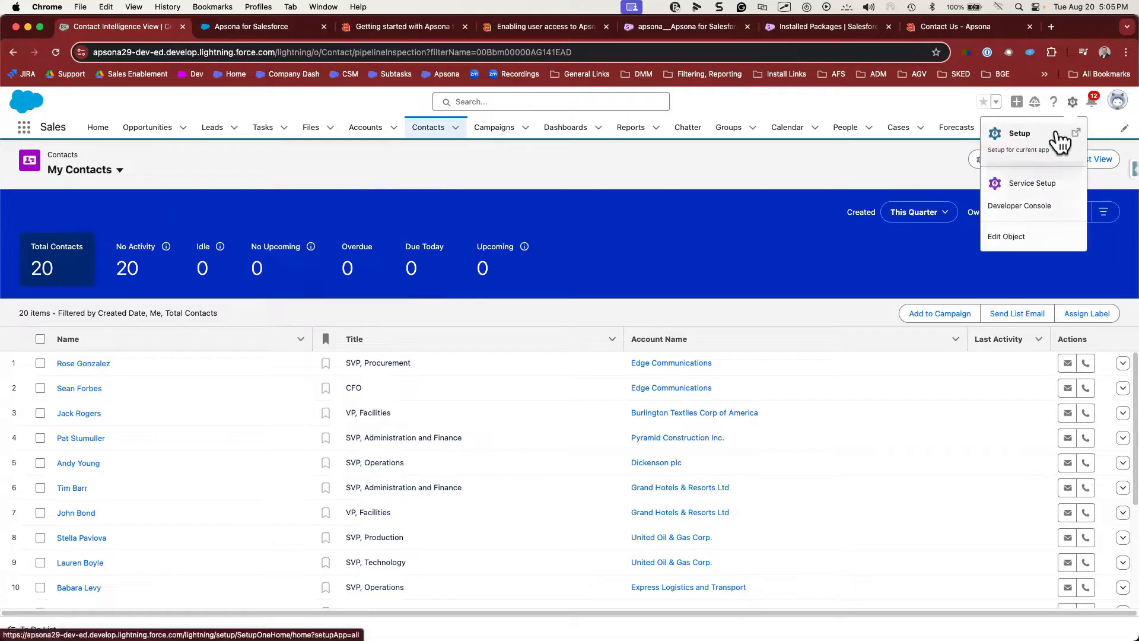
left_click(1019, 133)
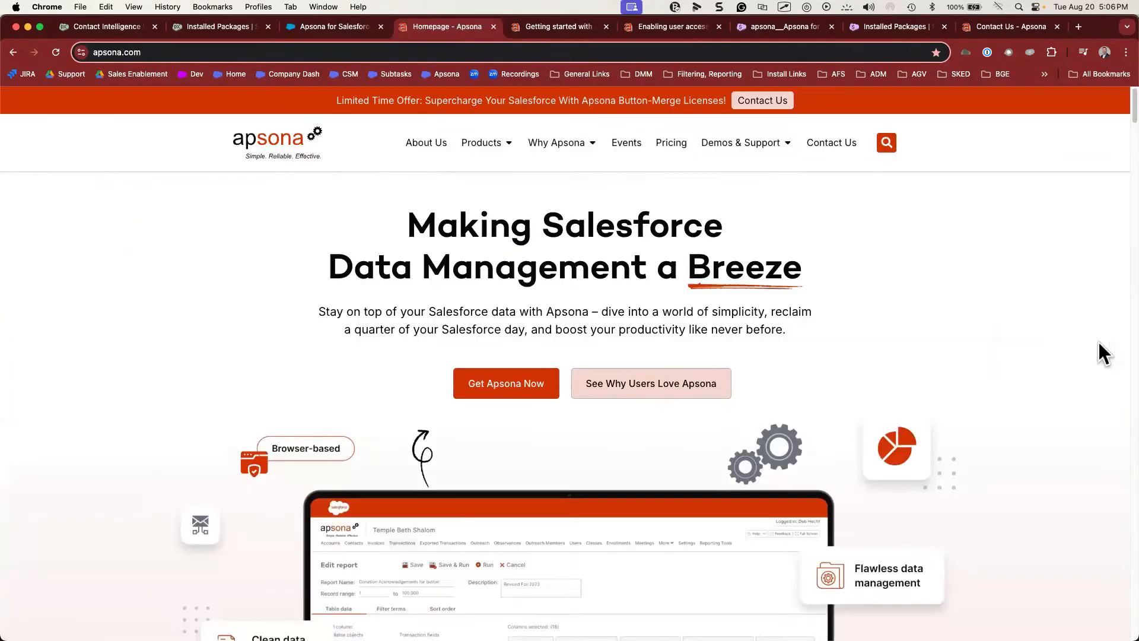
- Scroll down through the apsona.com homepage's product sections
scroll("down", 3)
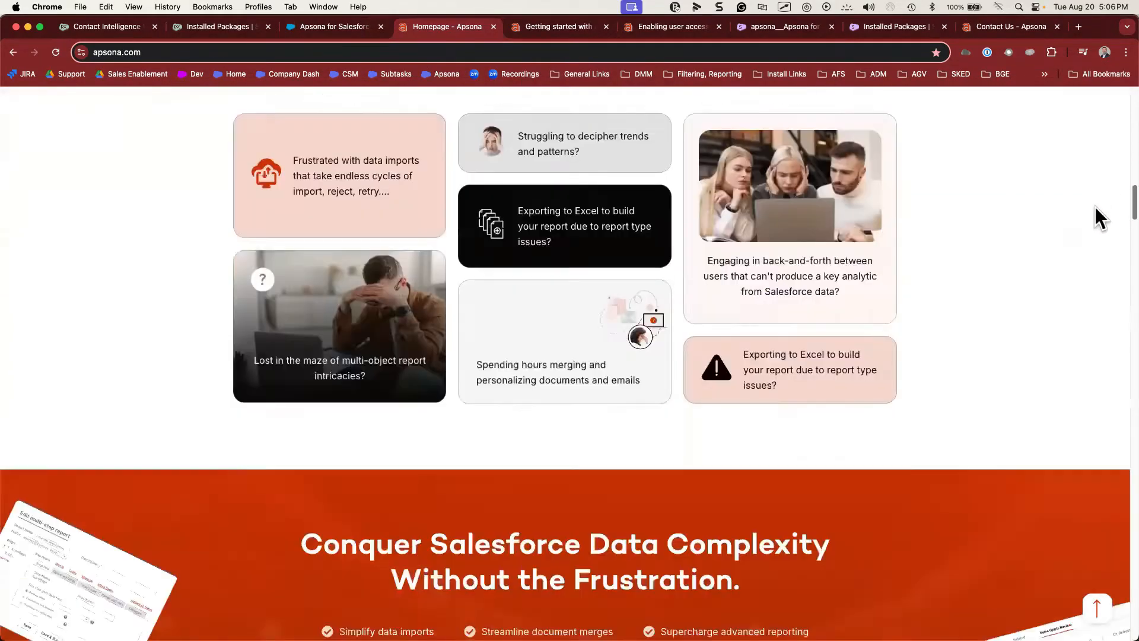
scroll("down", 3)
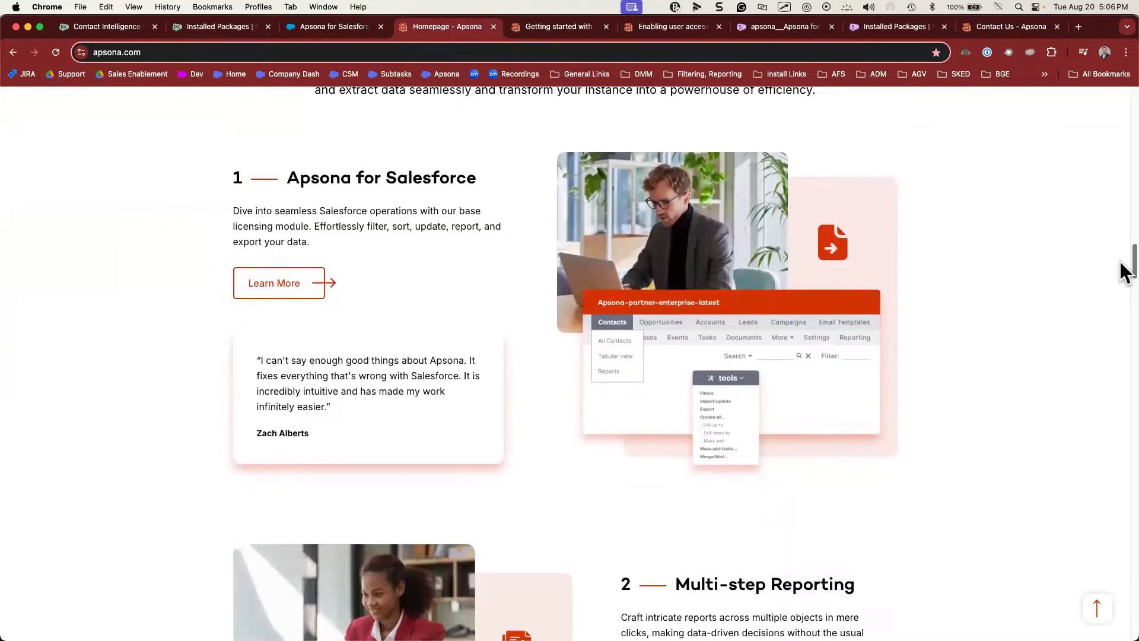
scroll("down", 3)
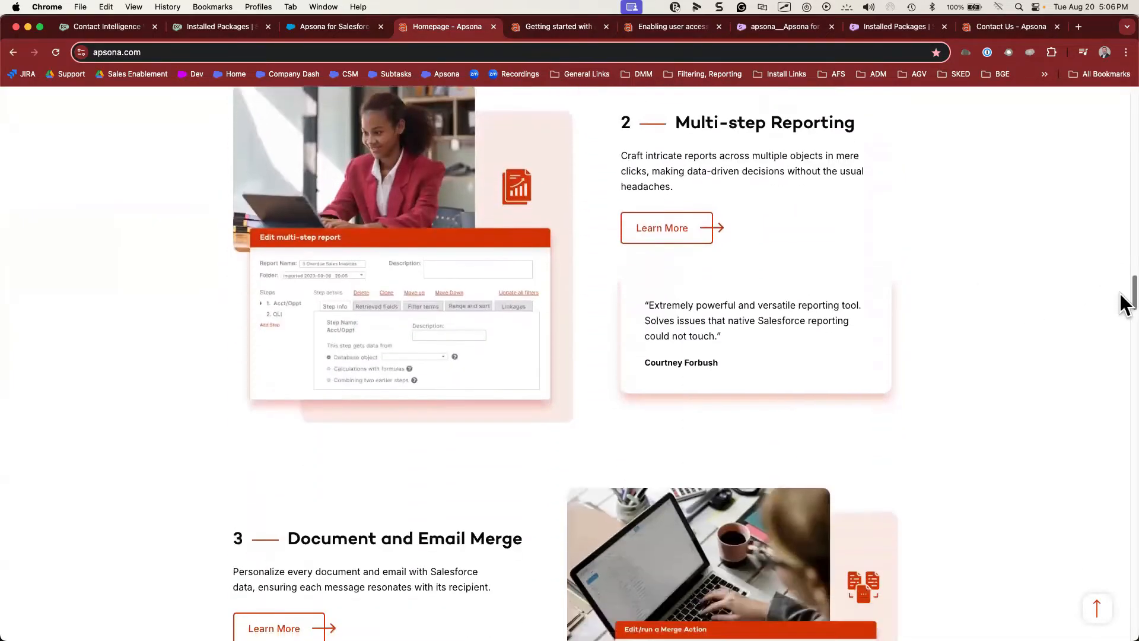
scroll("down", 3)
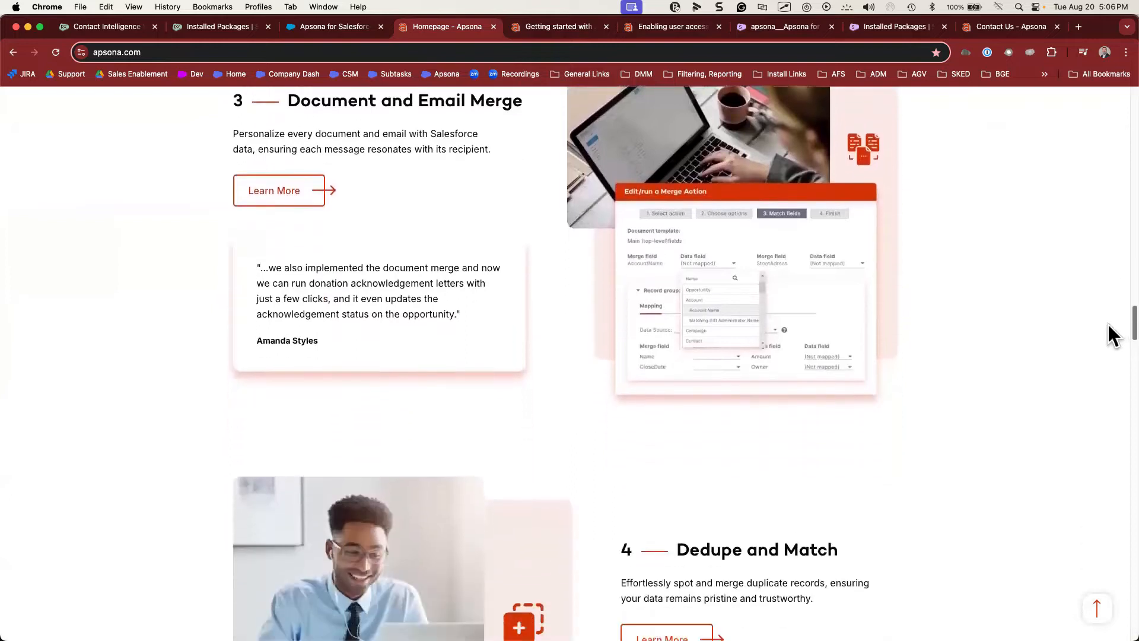
scroll("down", 3)
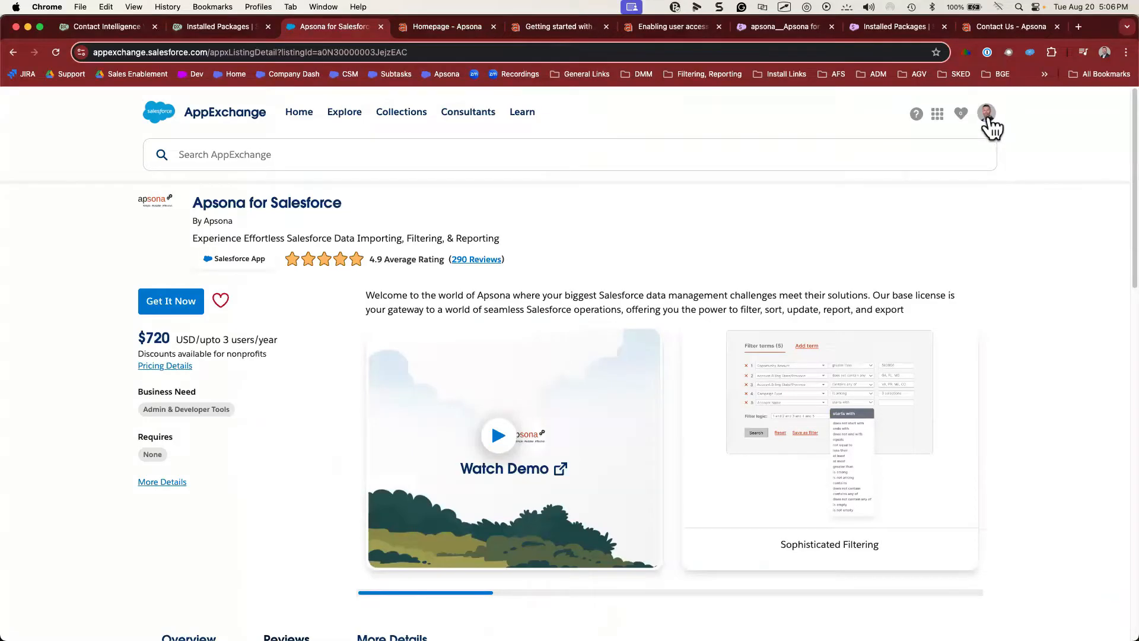
- Check the signed-in account, then choose Get It Now and Install in Production
left_click(985, 113)
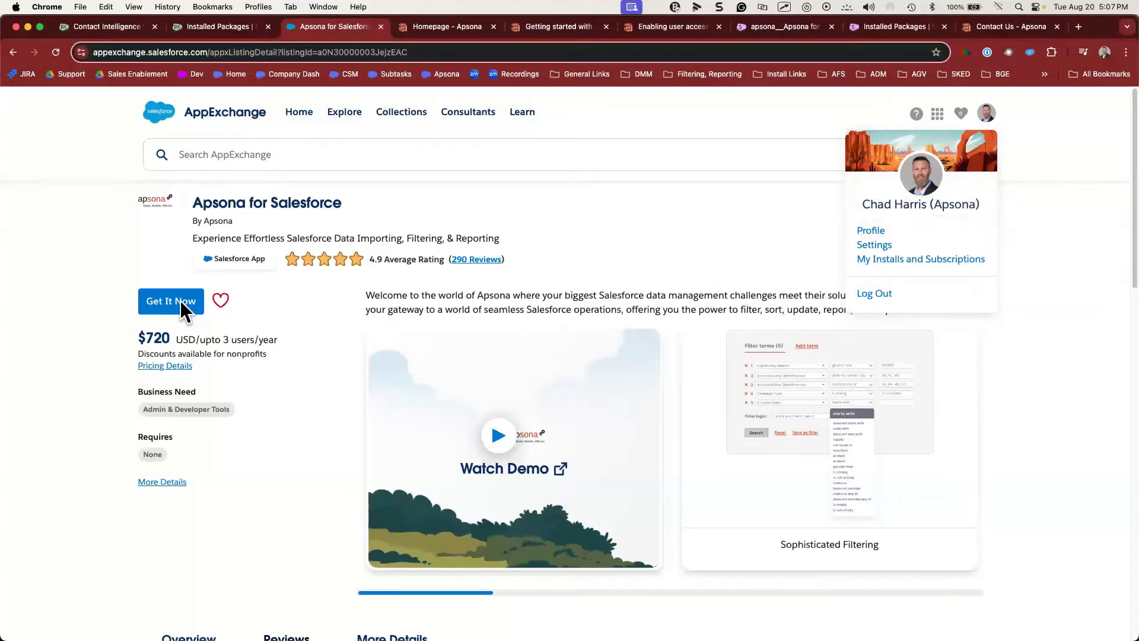
left_click(170, 301)
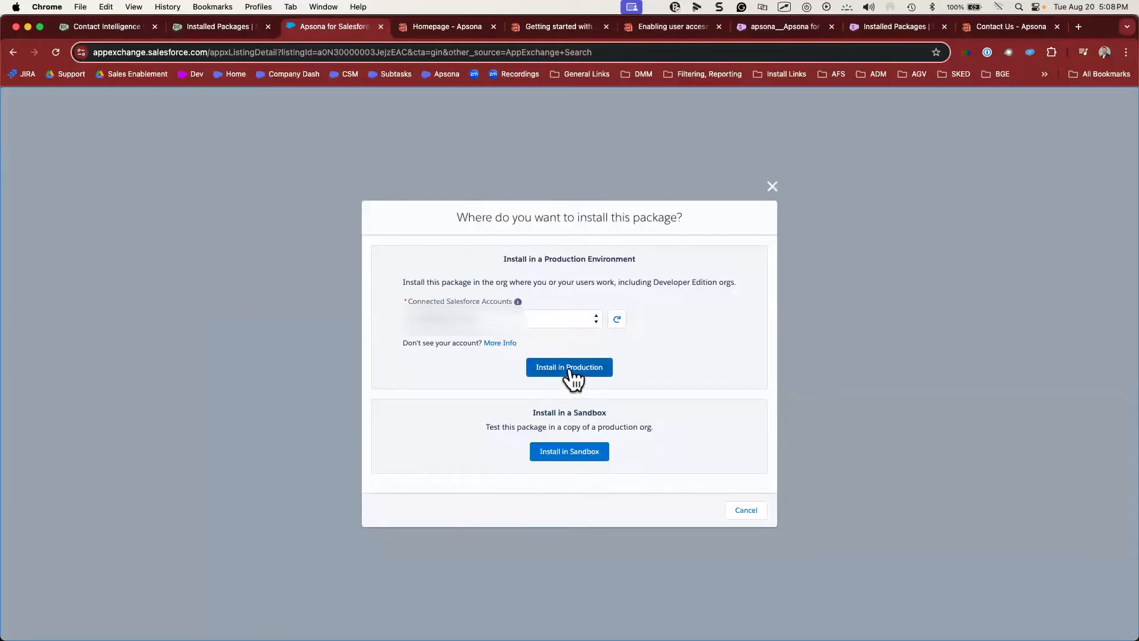
left_click(569, 366)
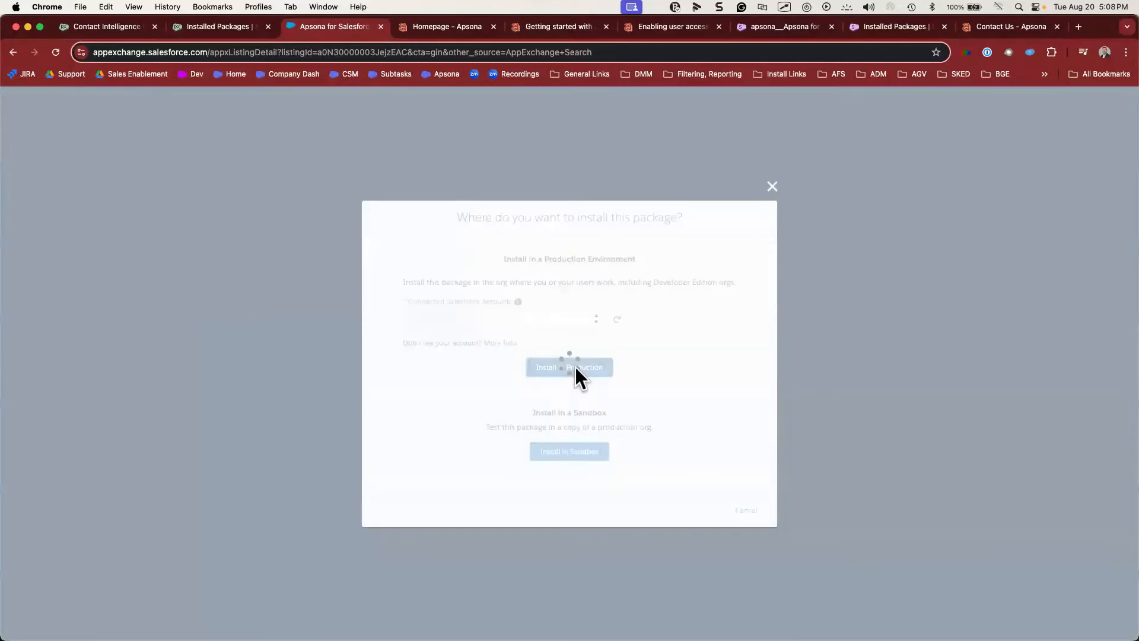
left_click(569, 367)
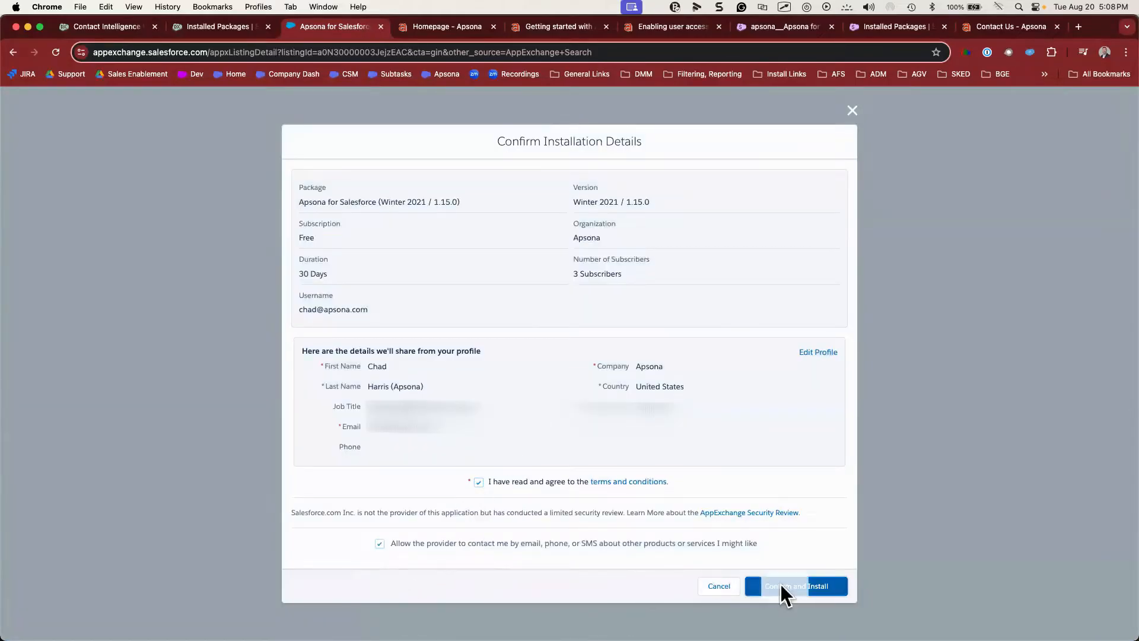
- Confirm the installation details and choose Install for All Users
left_click(795, 586)
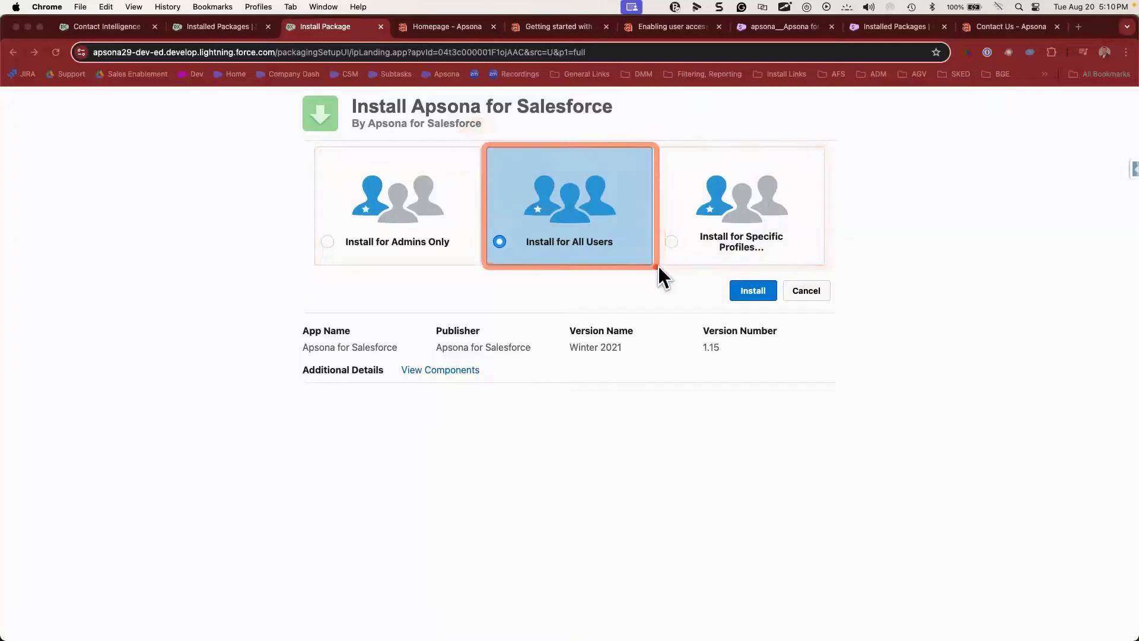
left_click(654, 272)
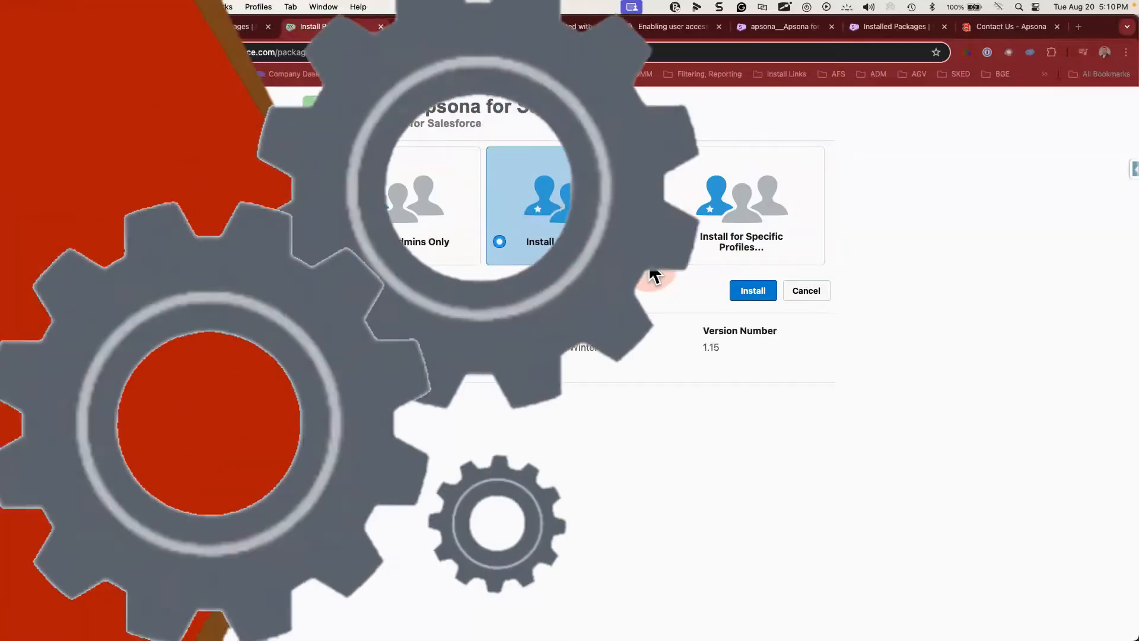
- Open Installed Packages and manage licenses for Apsona for Salesforce
left_click(753, 290)
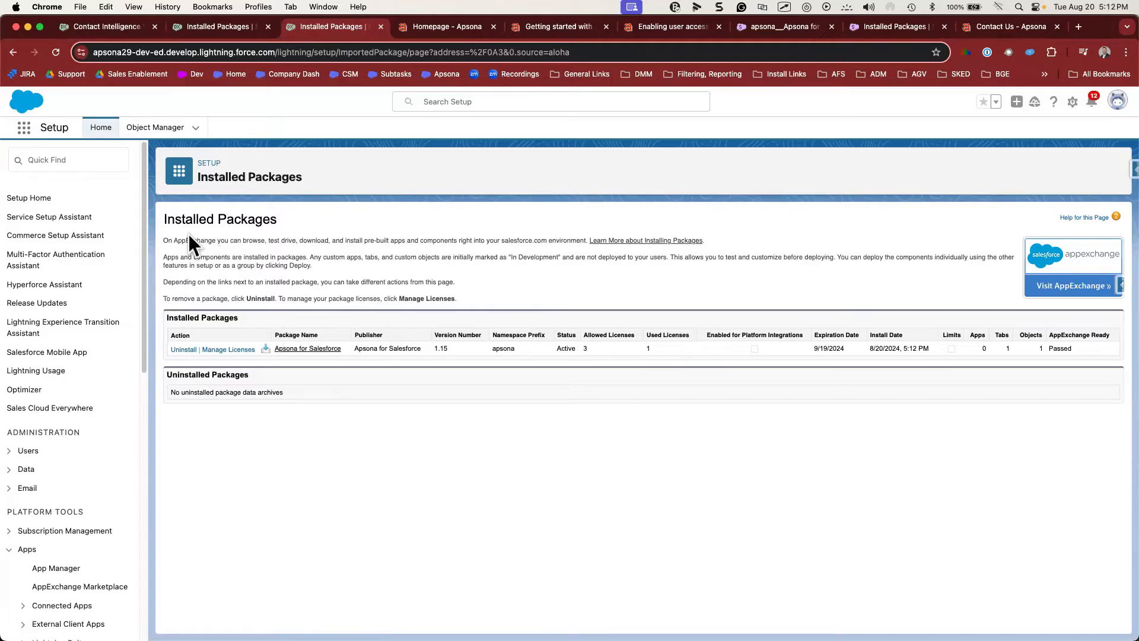
mouse_move(255, 287)
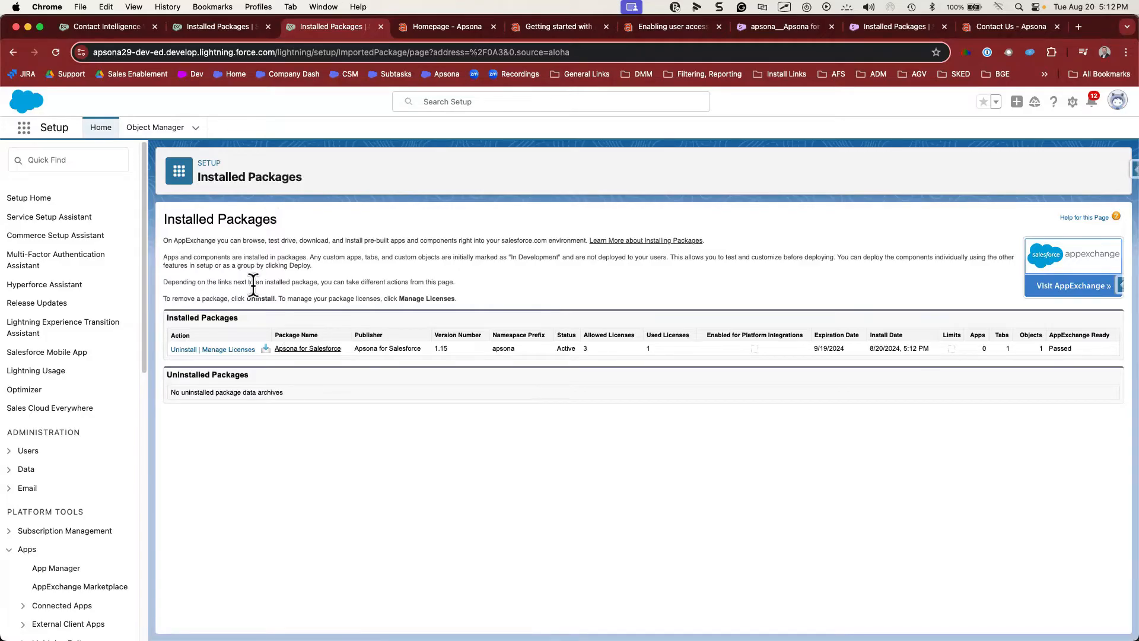
left_click(227, 350)
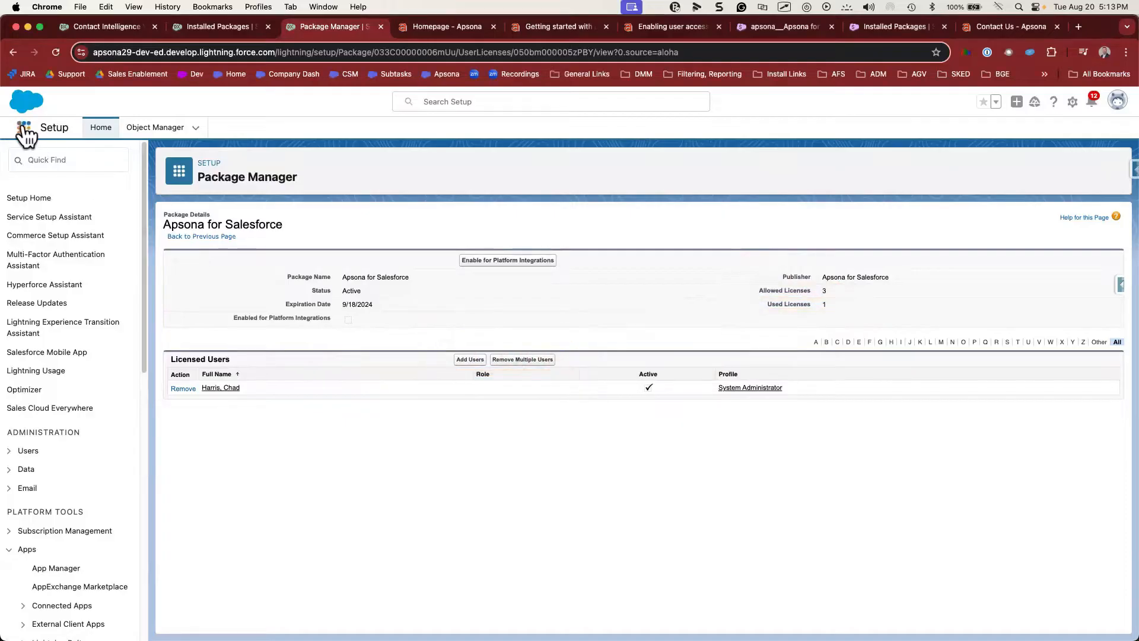
- Search the App Launcher for Apsona
left_click(24, 127)
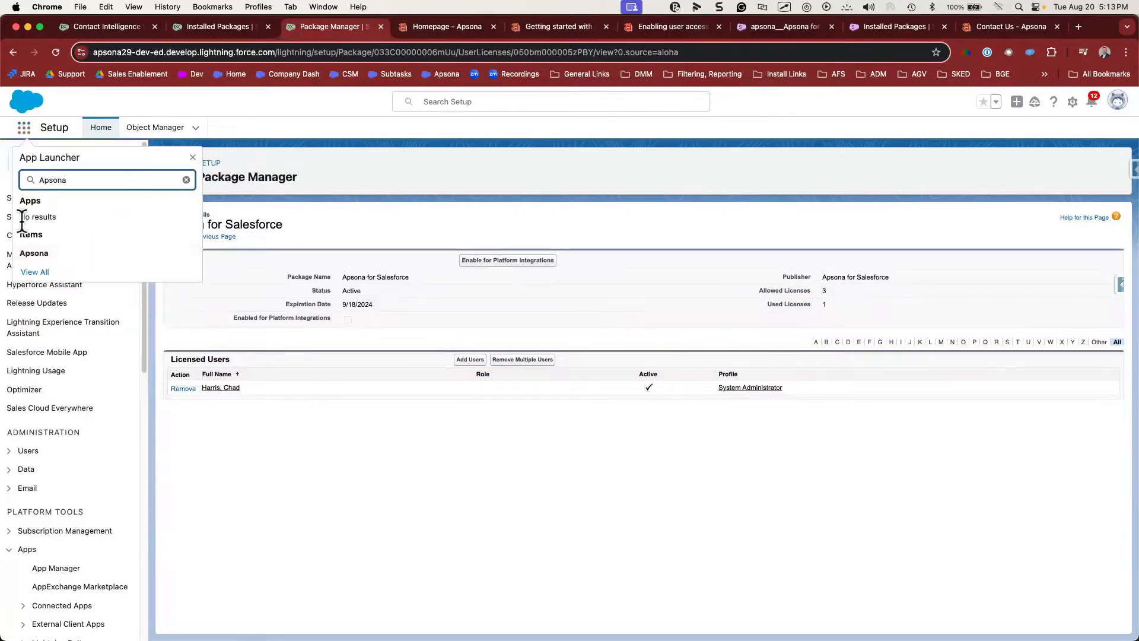
left_click(34, 253)
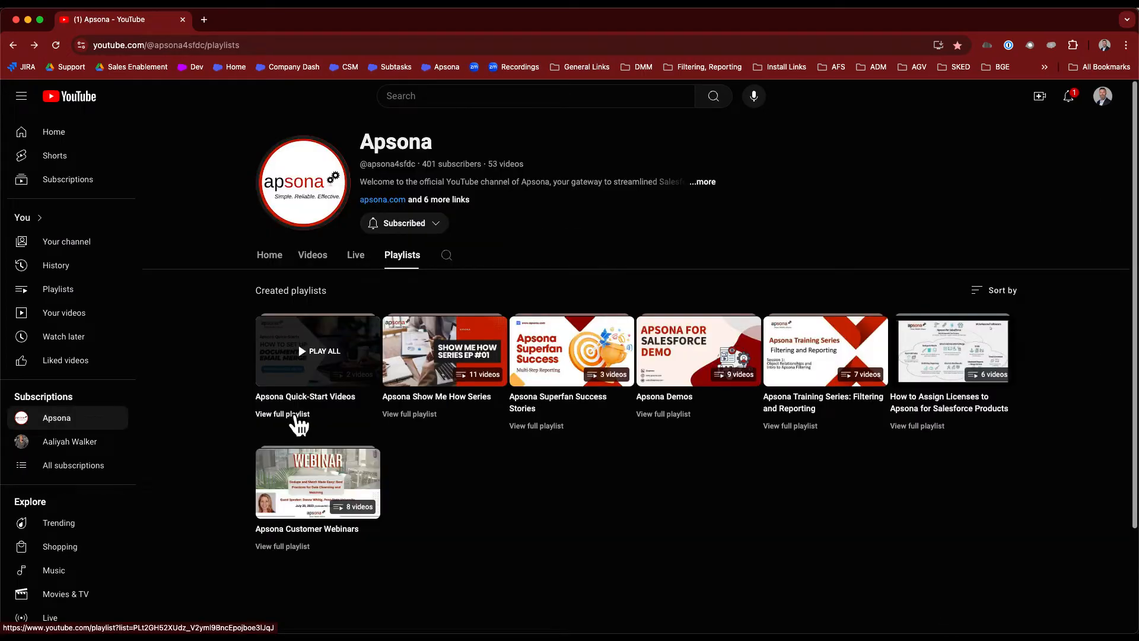
- View the full Apsona Quick-Start Videos playlist, then return to the Salesforce tab
left_click(281, 414)
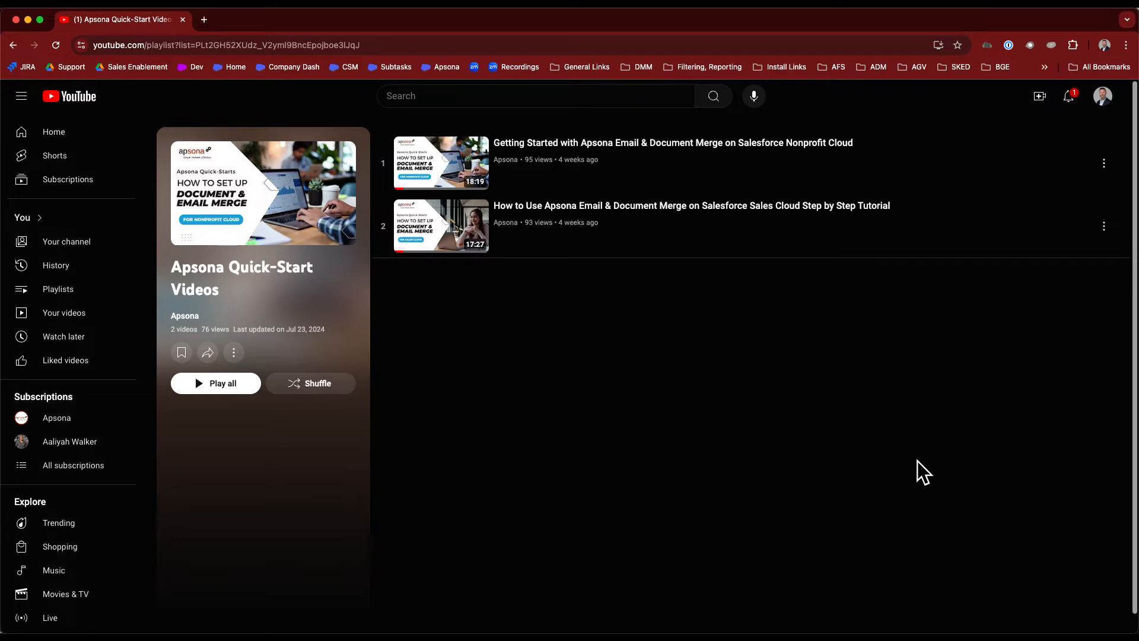
left_click(332, 26)
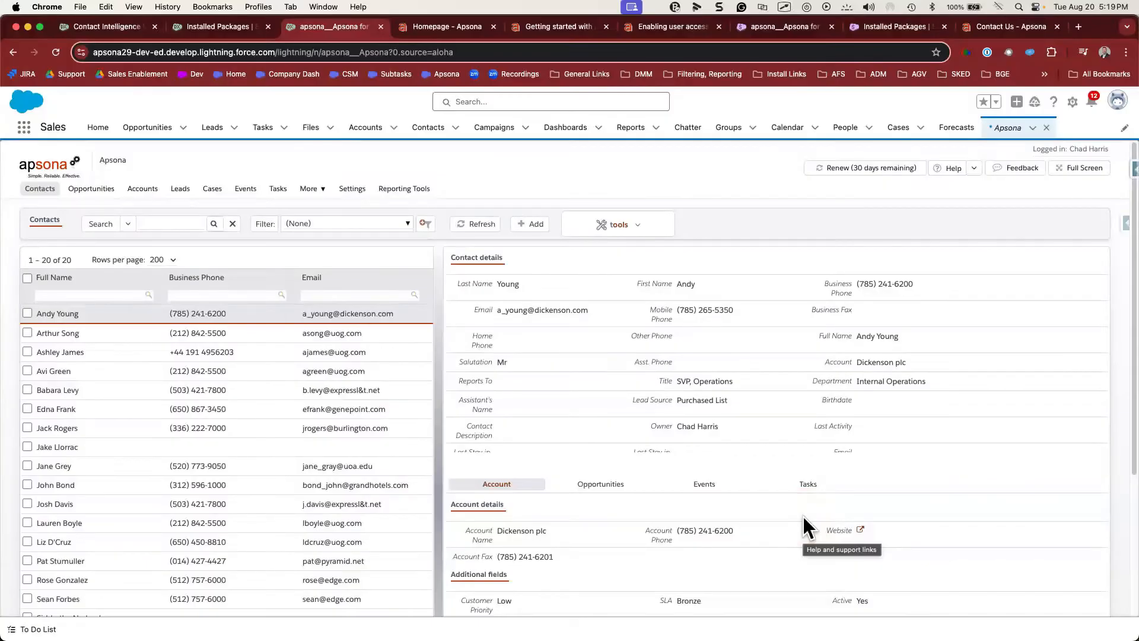
- Copy the System Administrator configuration and assign it to the High Volume Customer Portal profile
left_click(353, 188)
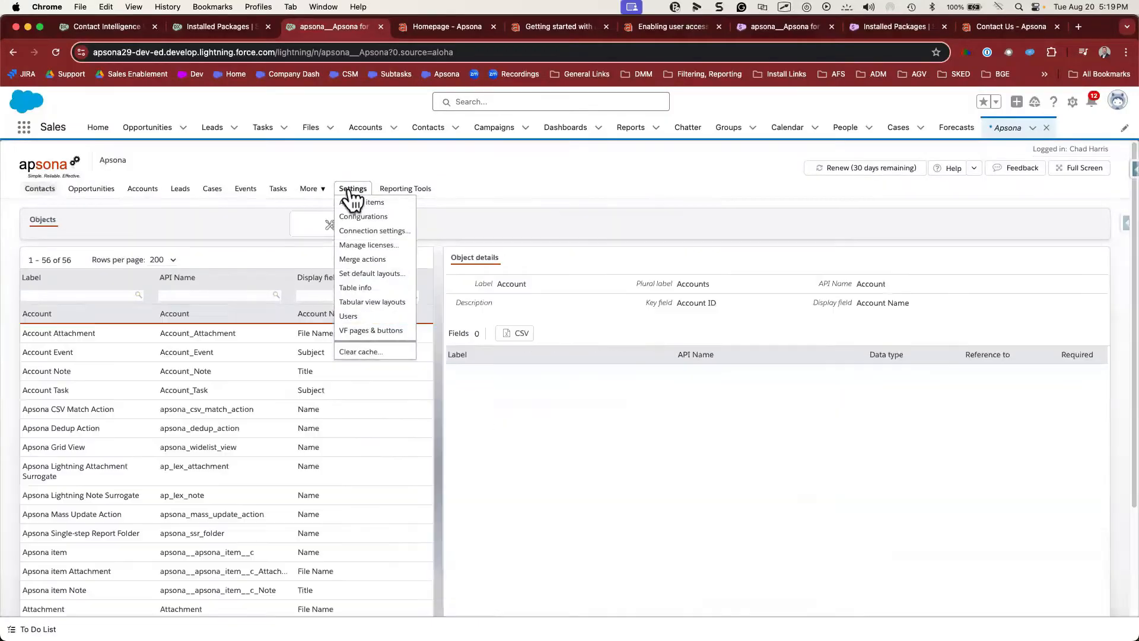
left_click(363, 216)
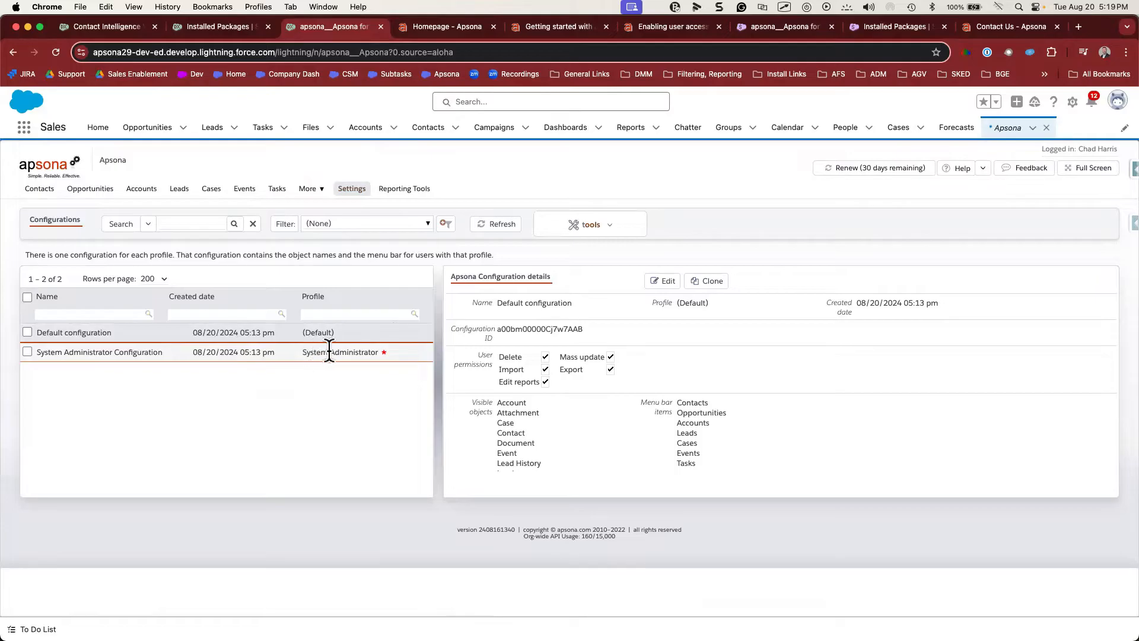
mouse_move(389, 359)
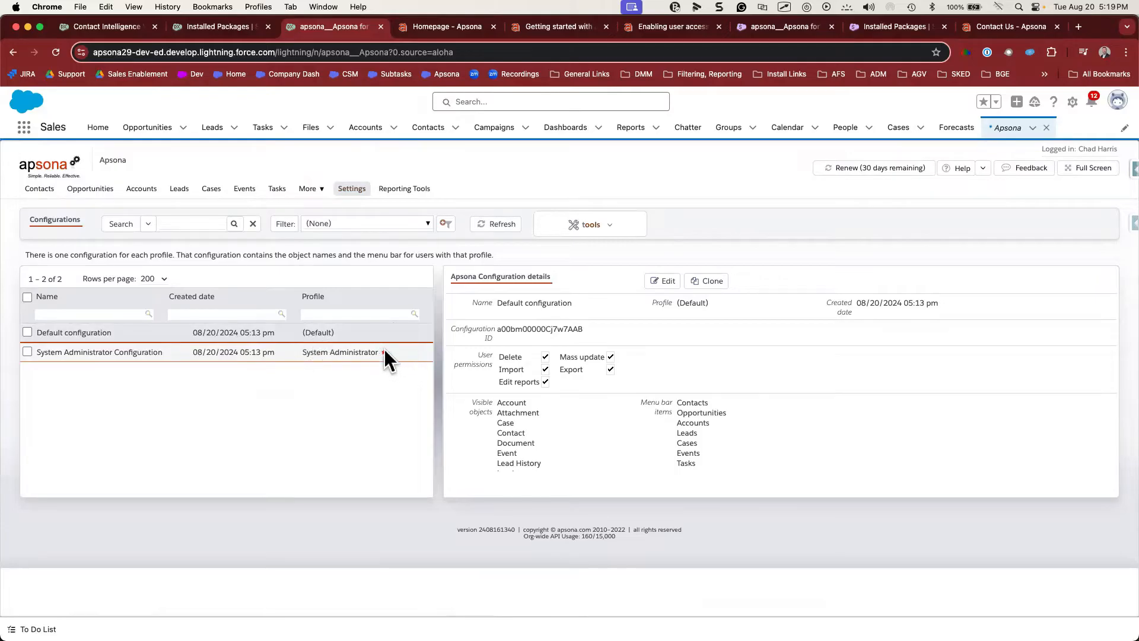
mouse_move(384, 356)
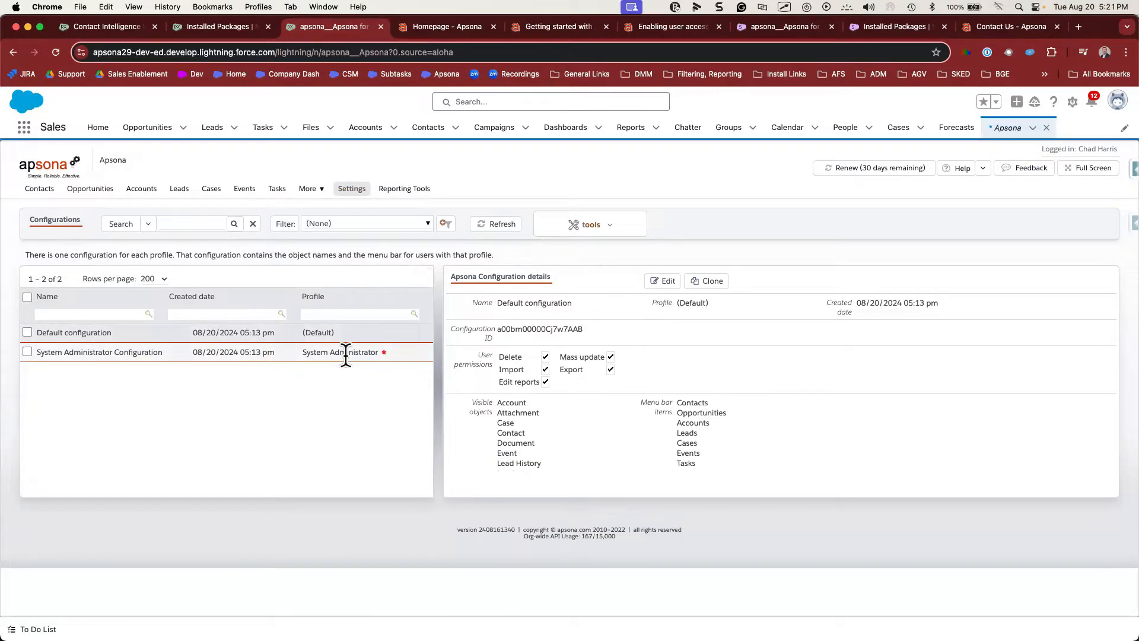
left_click(100, 351)
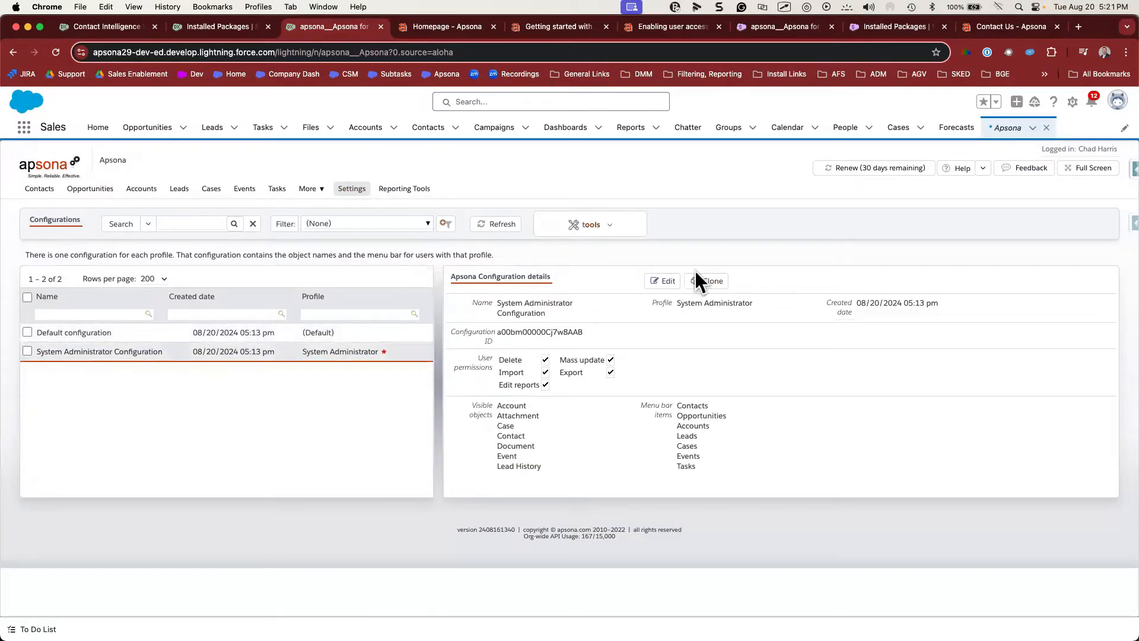
left_click(705, 280)
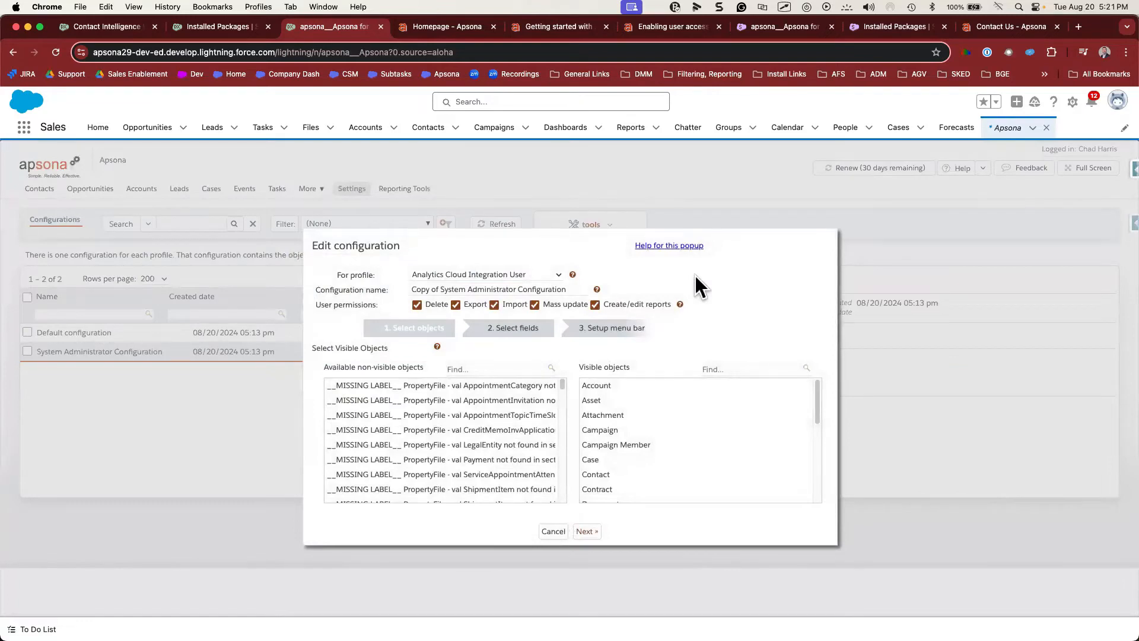
mouse_move(627, 283)
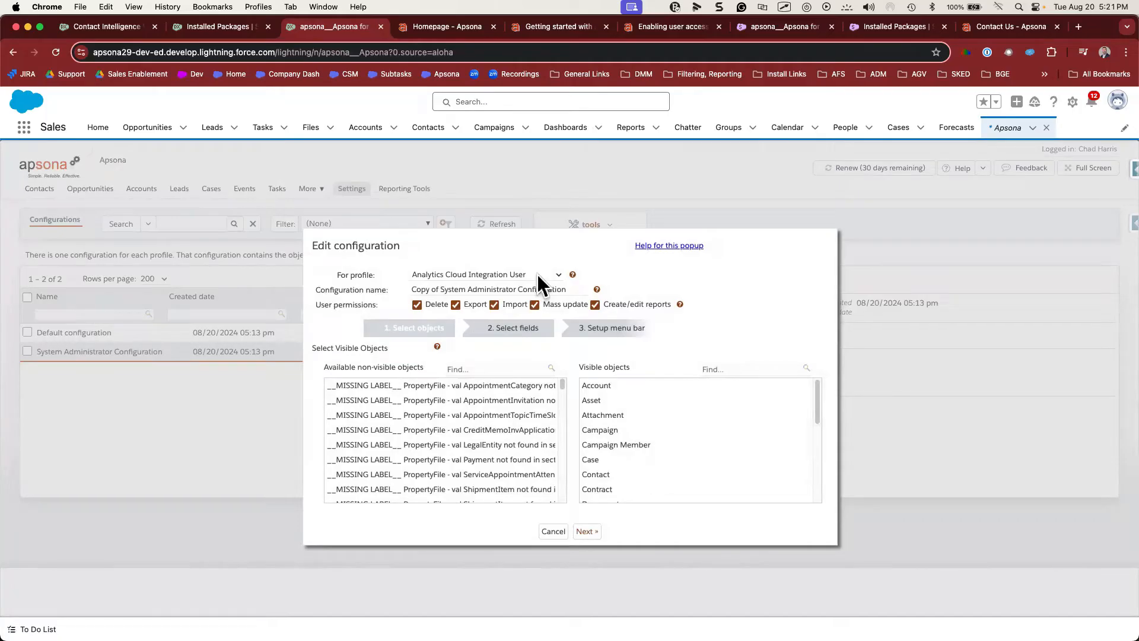
left_click(485, 274)
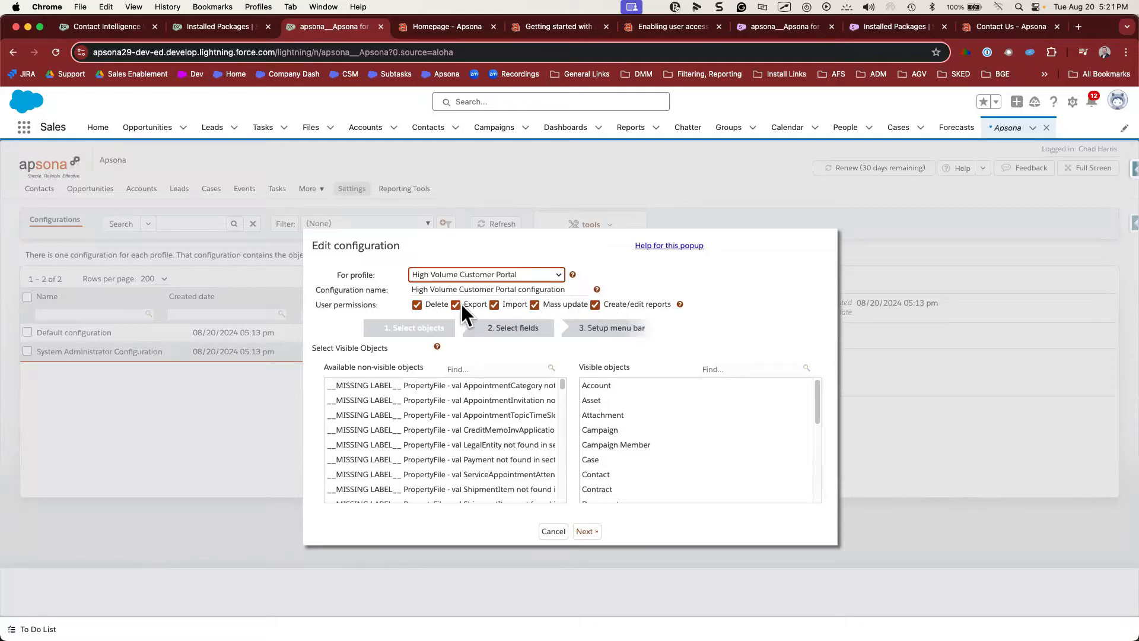
mouse_move(577, 320)
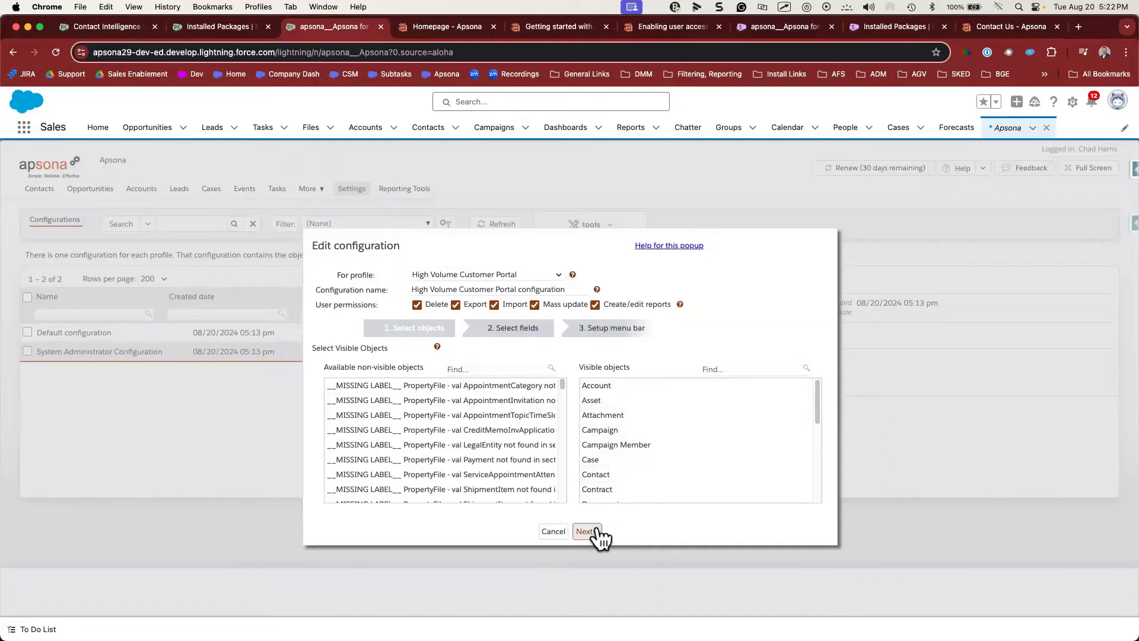
- Review fields such as Attachment's, keep the menu bar order, and save the configuration
left_click(585, 531)
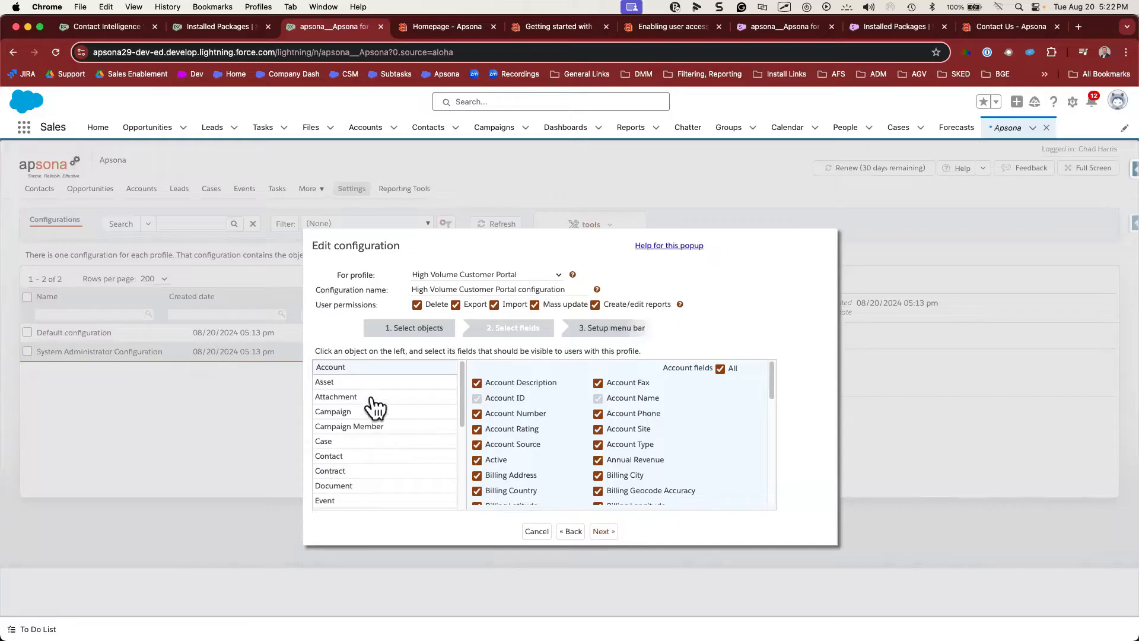
left_click(336, 396)
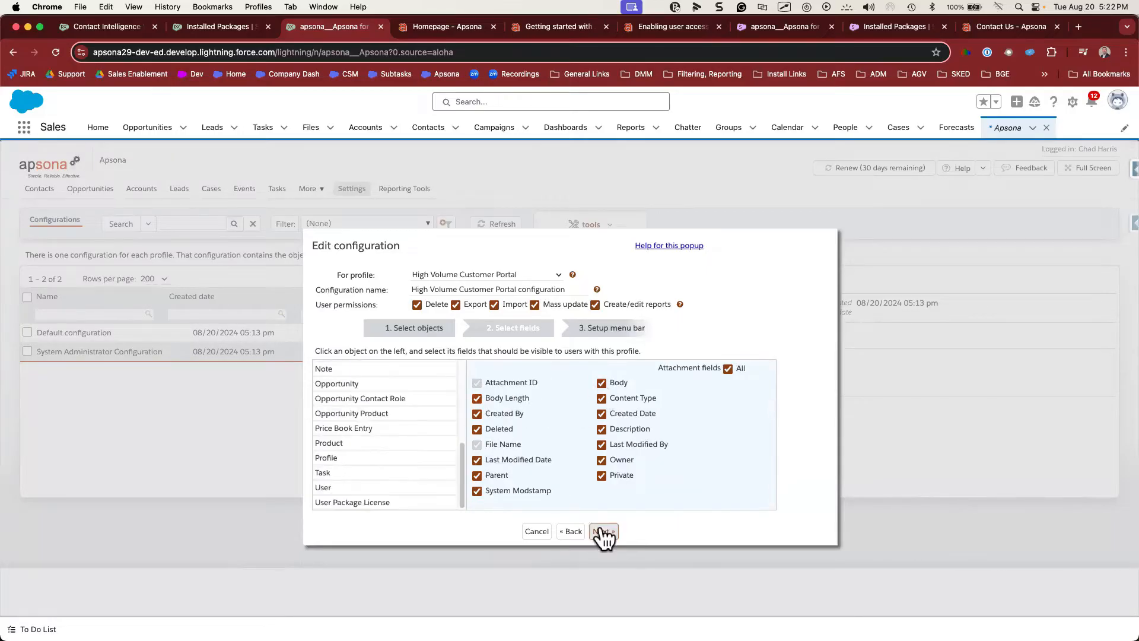
left_click(602, 531)
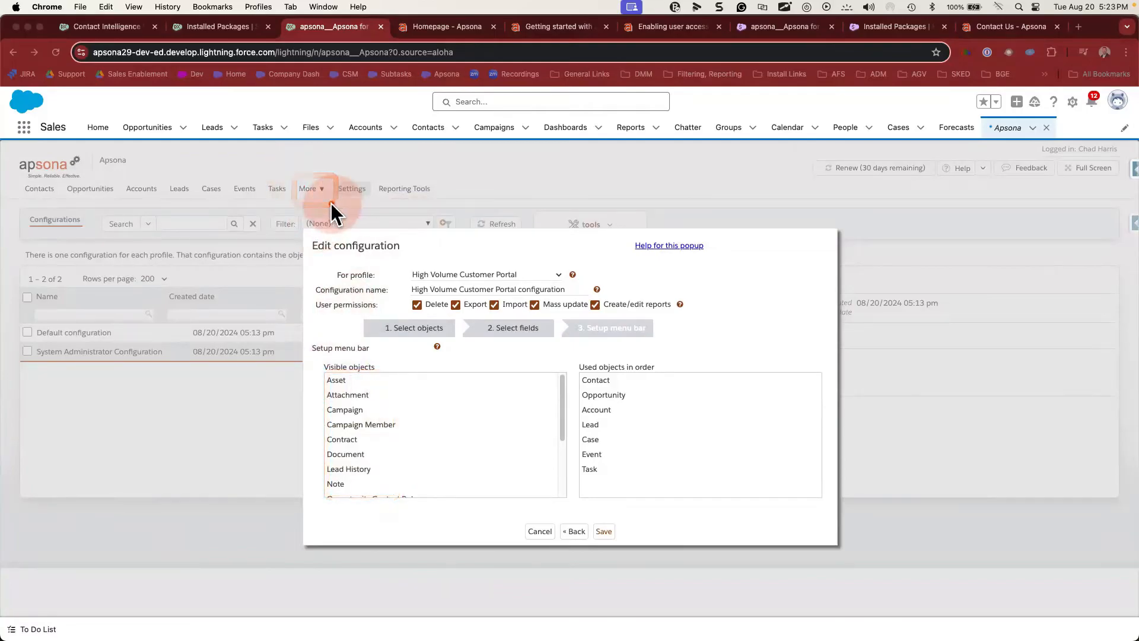
left_click(602, 531)
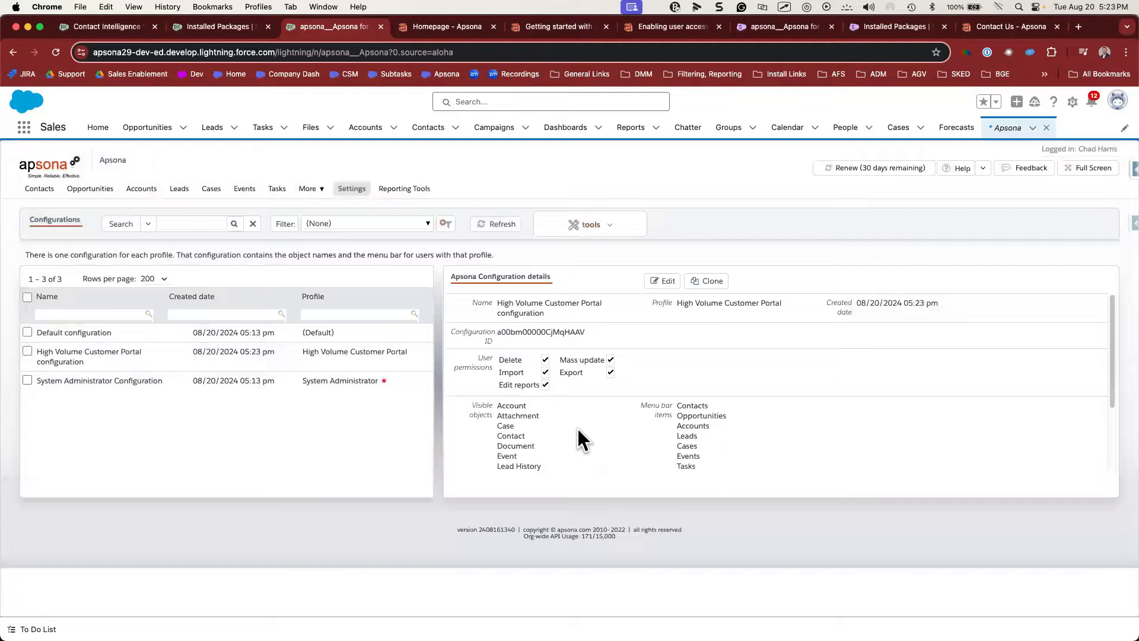
left_click(350, 188)
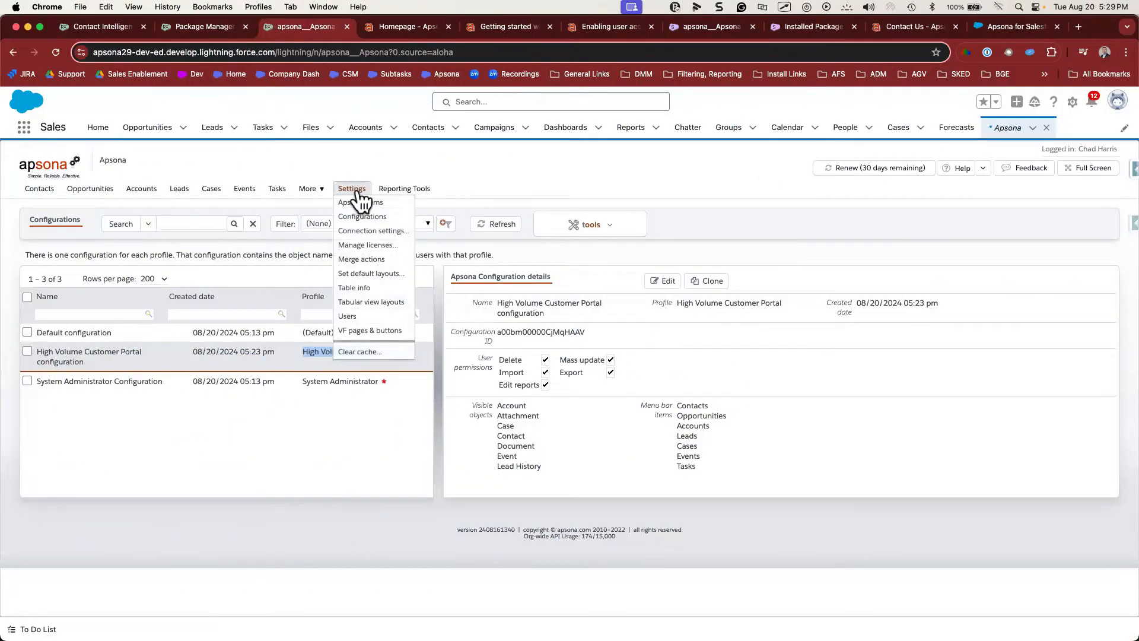
- Open Manage licenses to read License Info, then view the Primary Contact tab
left_click(368, 245)
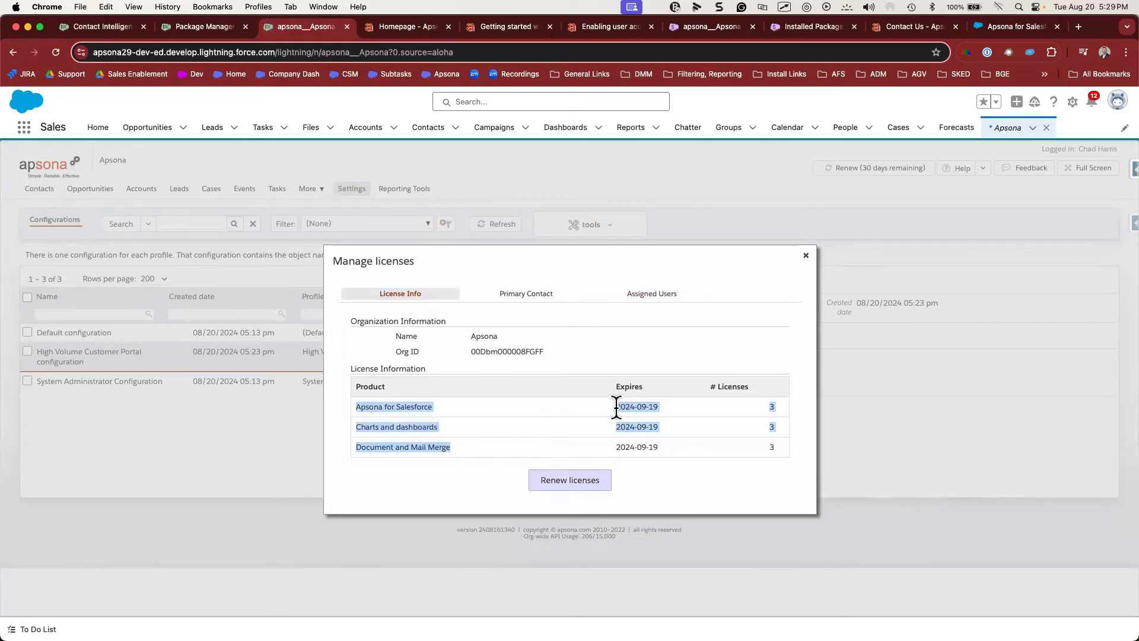
mouse_move(773, 432)
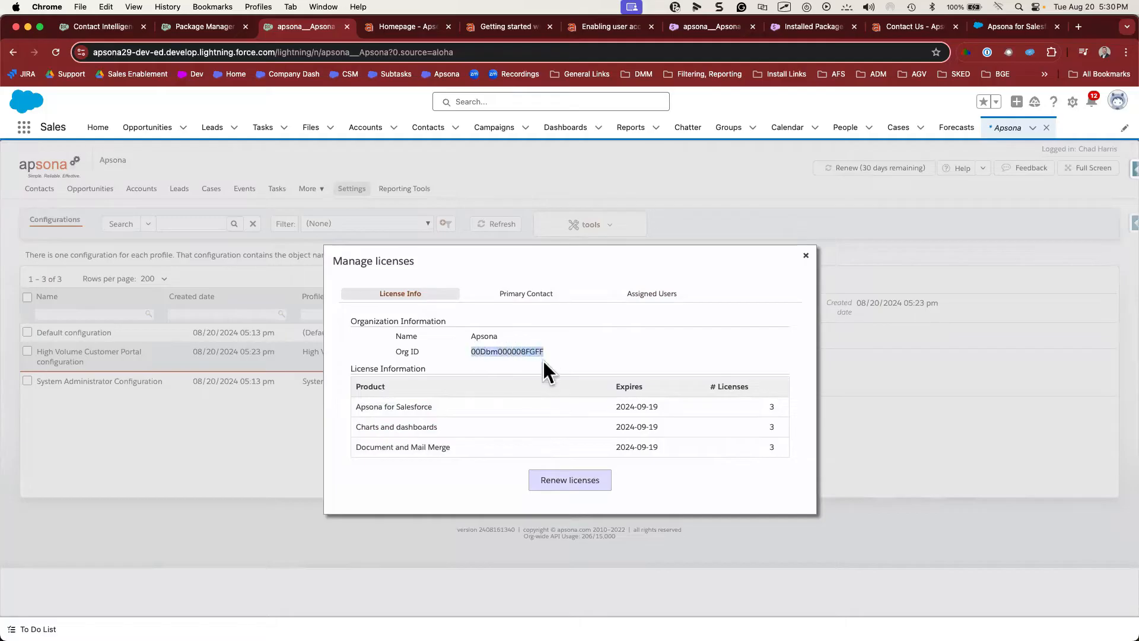
mouse_move(576, 369)
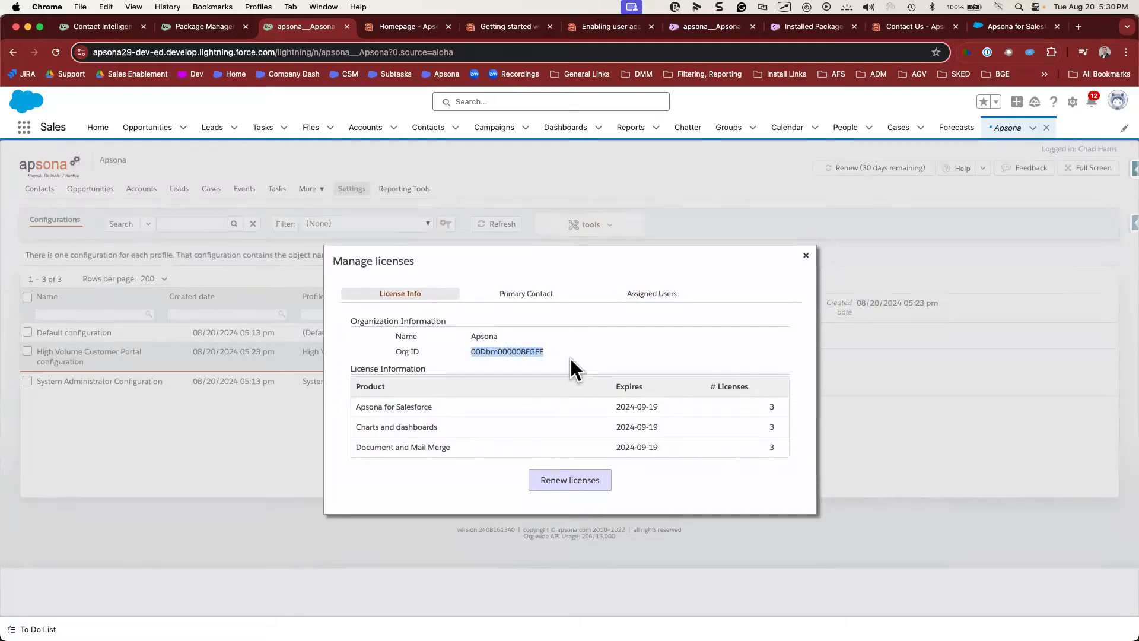
left_click(525, 293)
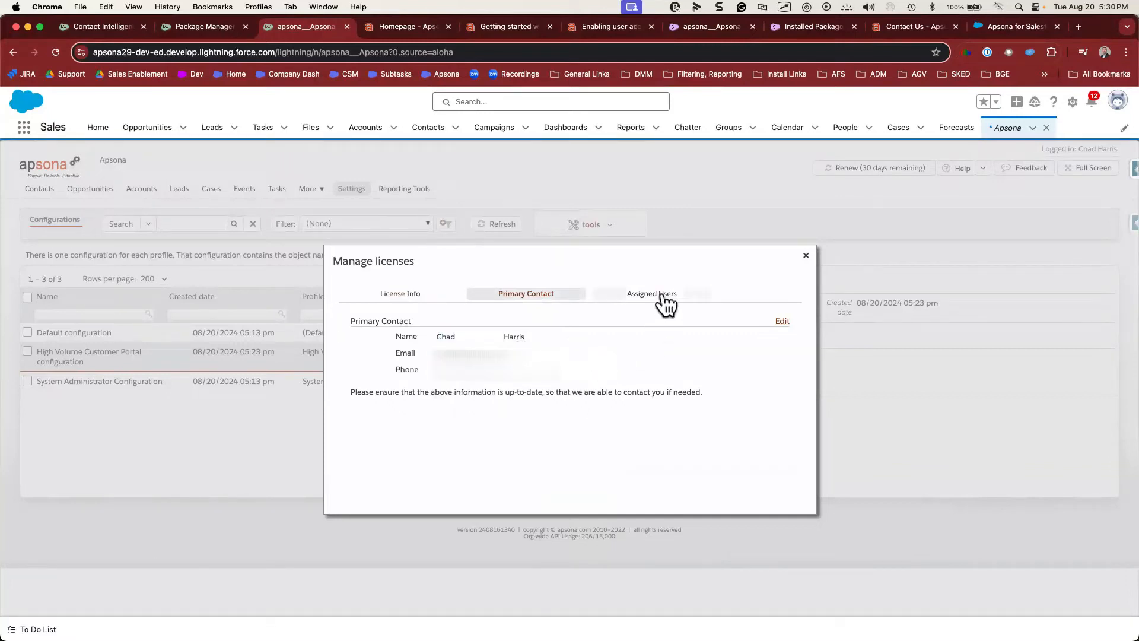
- Open Assigned Users and edit the System Administrator's Doc Gen and Charts licenses
left_click(650, 294)
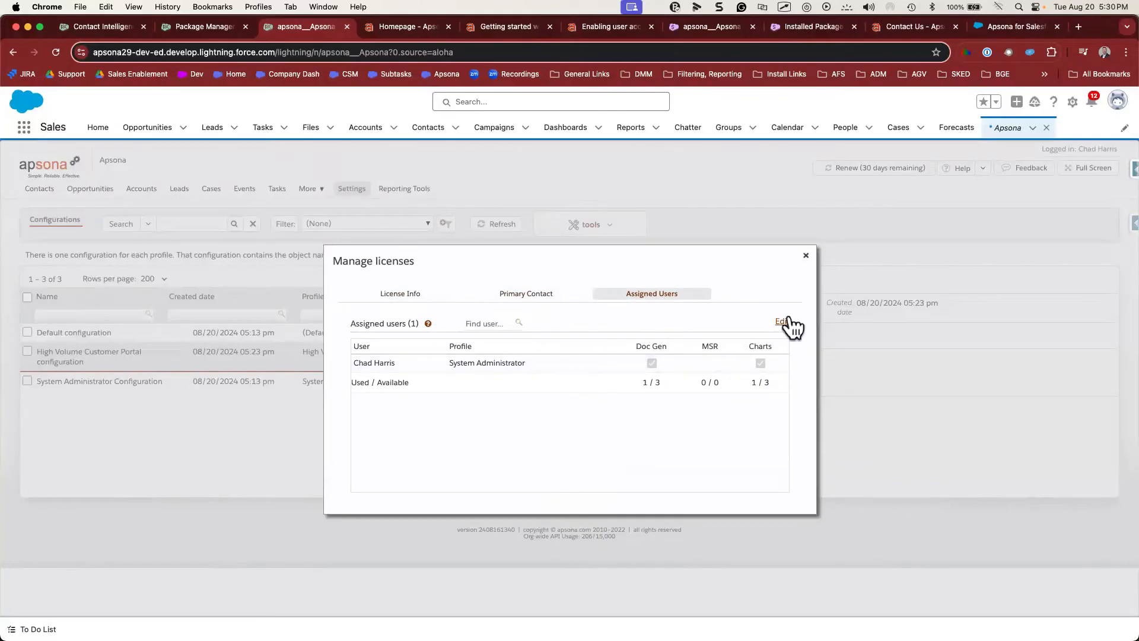
left_click(783, 321)
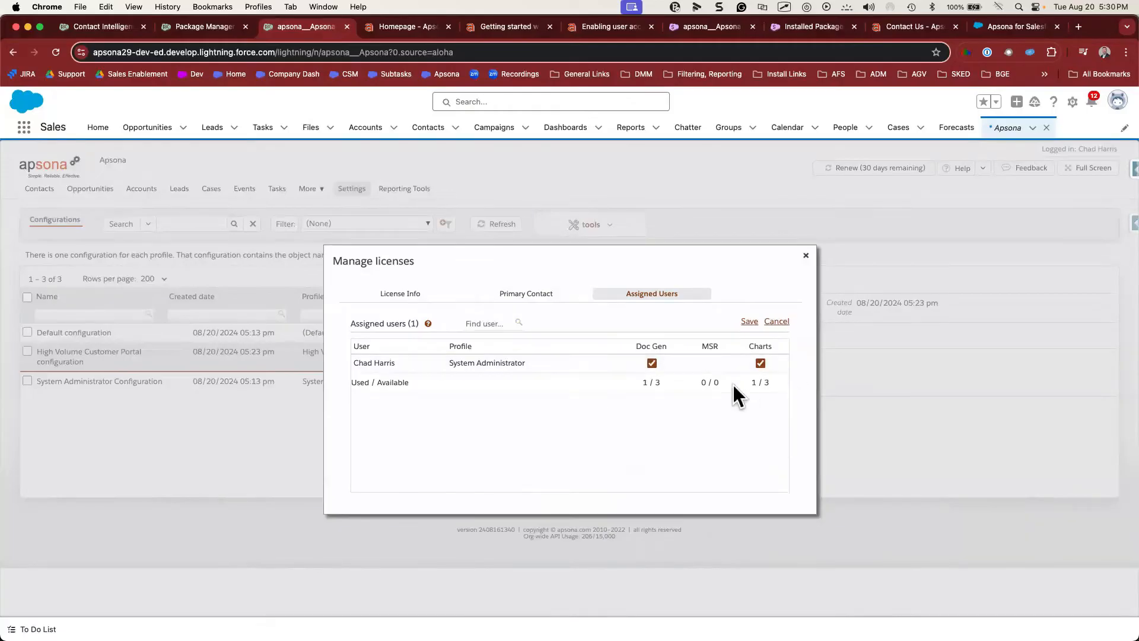
mouse_move(713, 405)
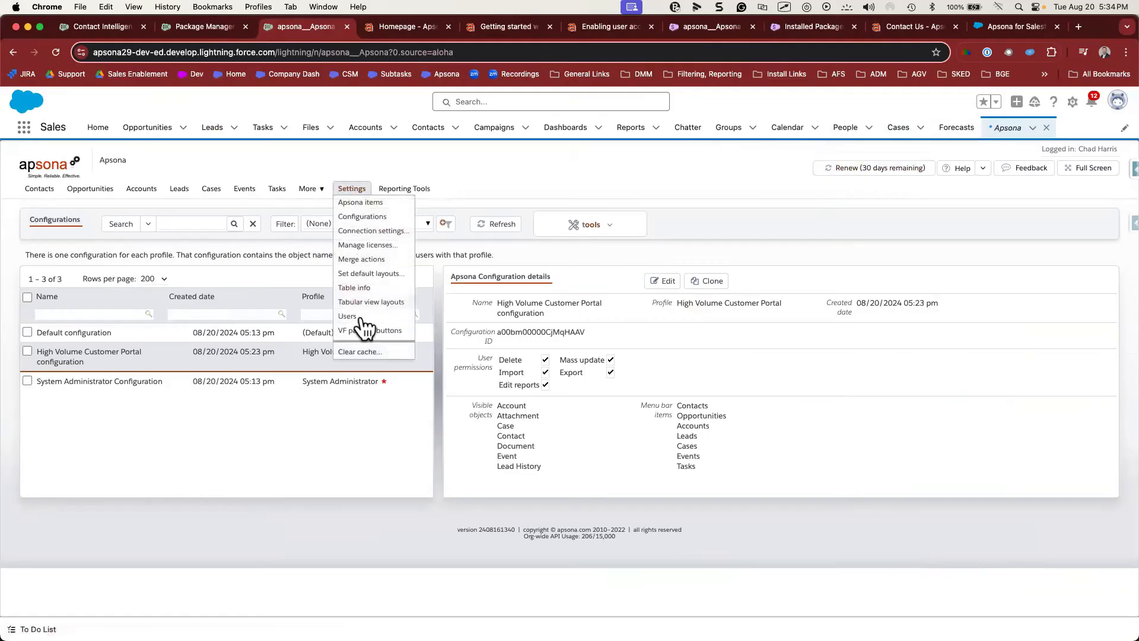
- Clear Apsona's user, license and metadata cache, then launch Apsona in the Backup1 sandbox
left_click(358, 350)
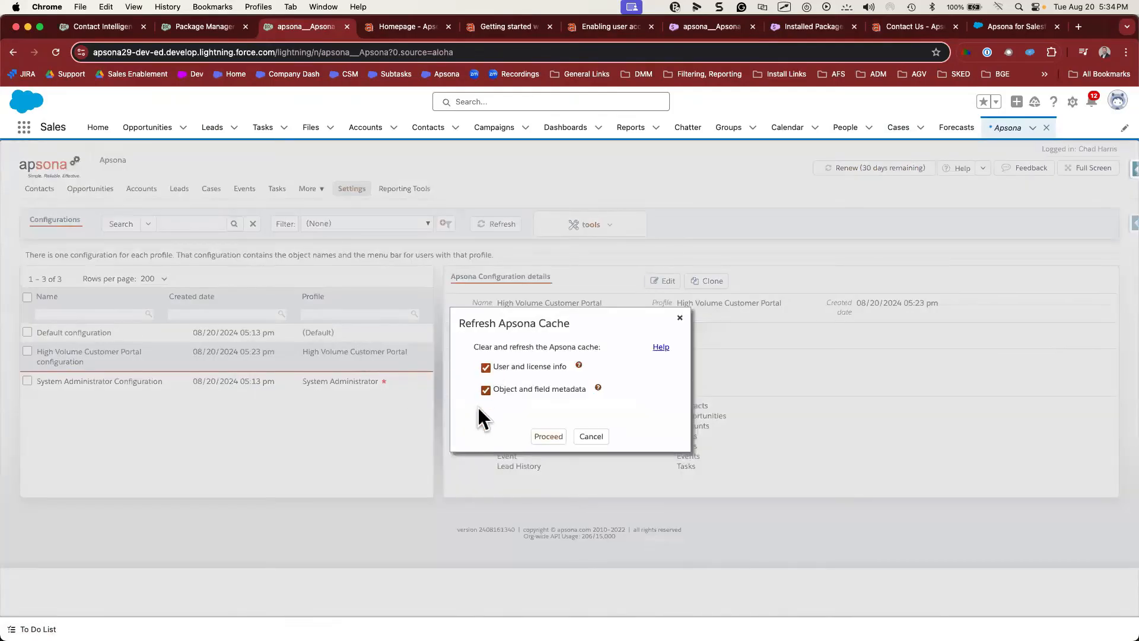
left_click(547, 436)
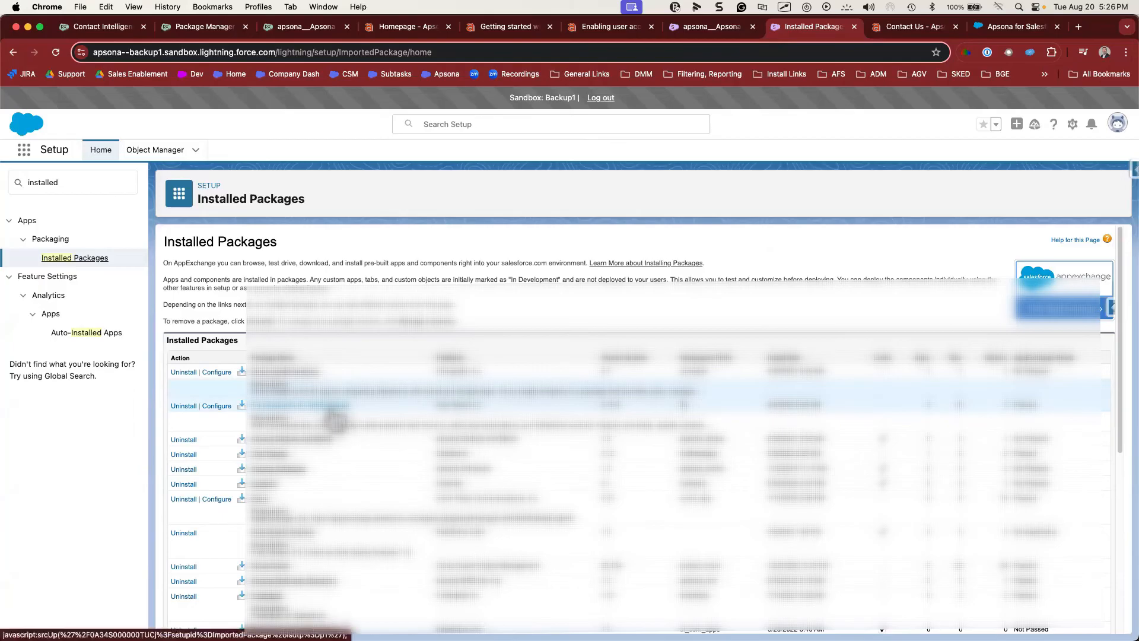
scroll("down", 3)
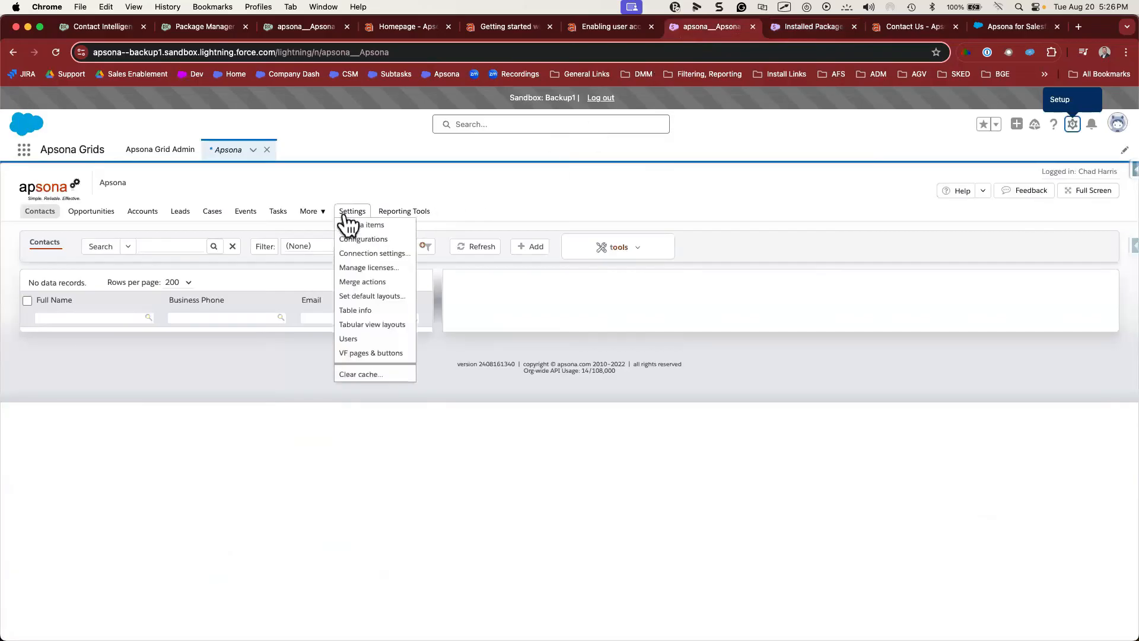
- Browse the sandbox license manager's Assigned Users tab listing nine licensed users
left_click(369, 268)
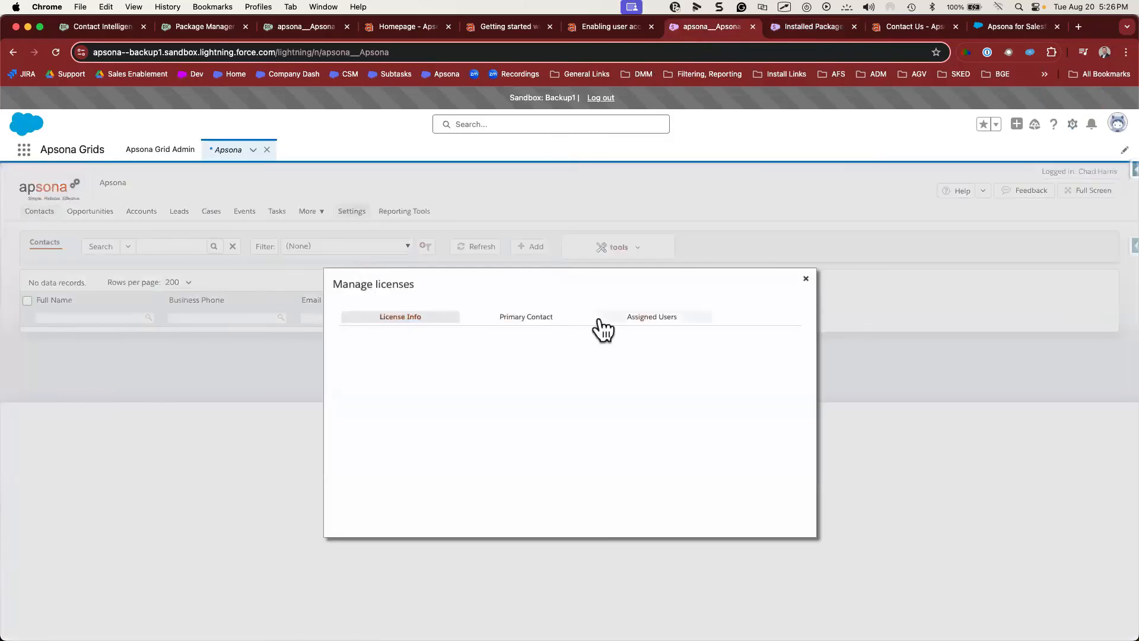
left_click(650, 316)
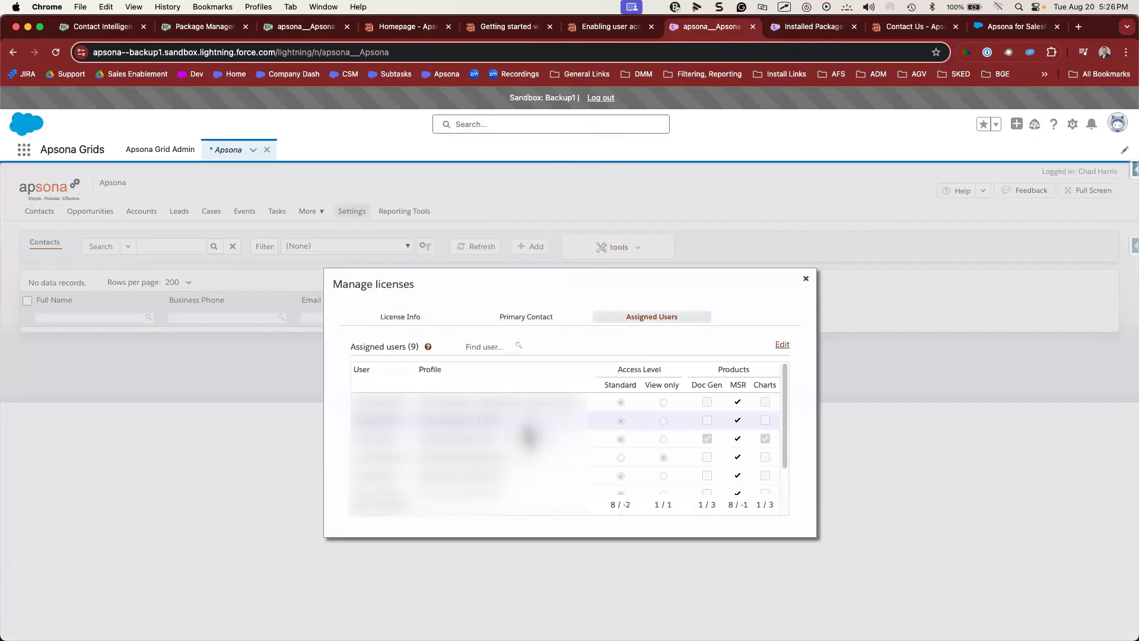
scroll("down", 3)
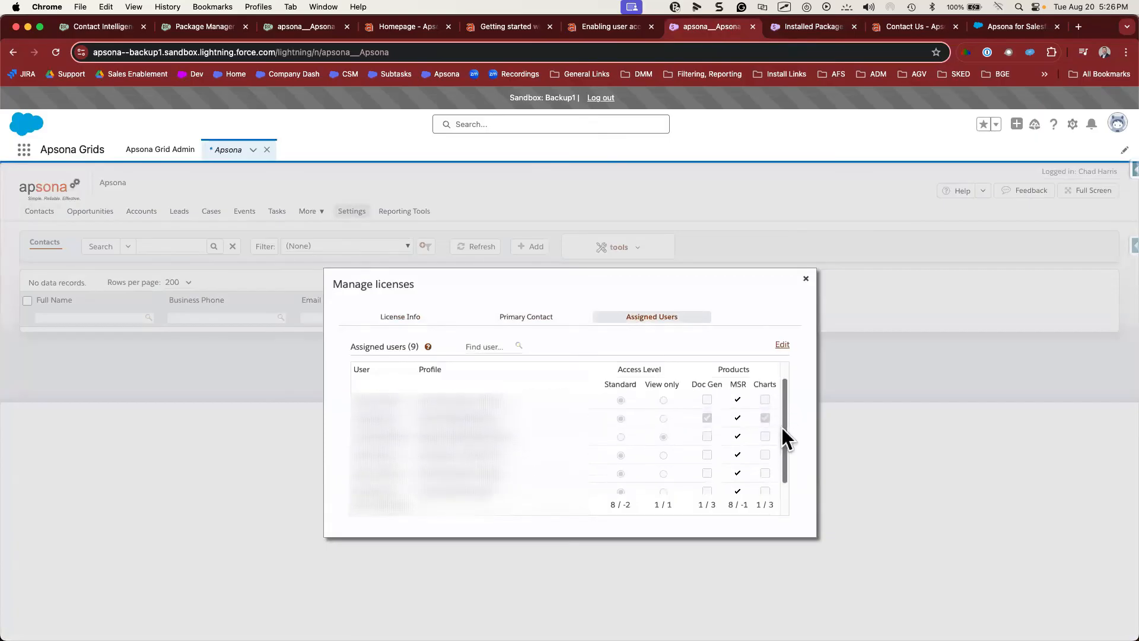
scroll("down", 3)
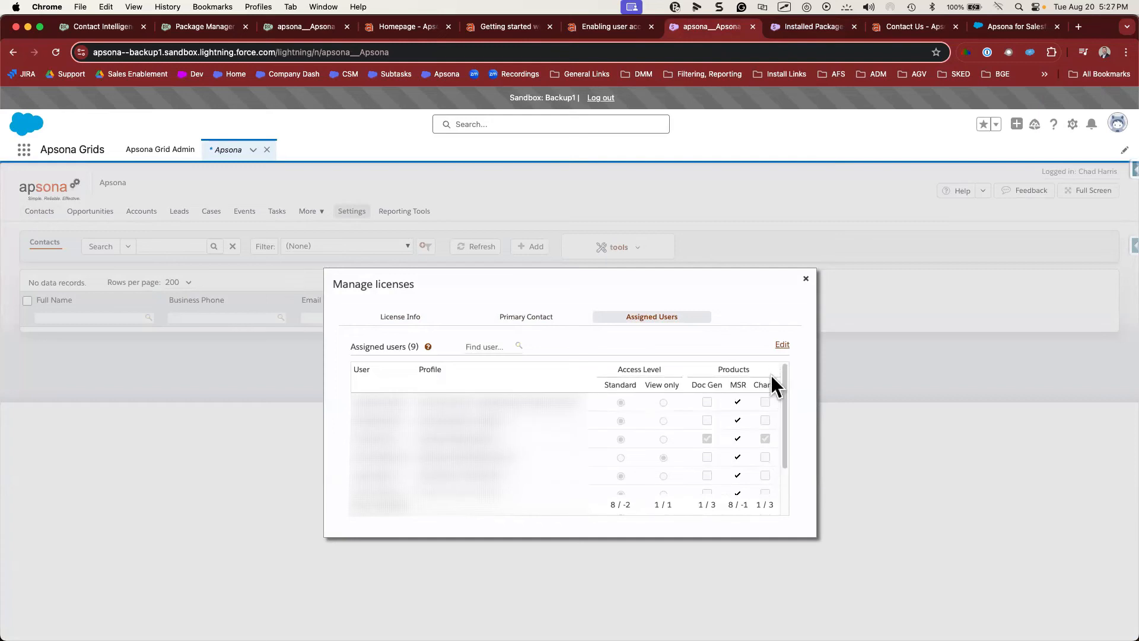
mouse_move(763, 385)
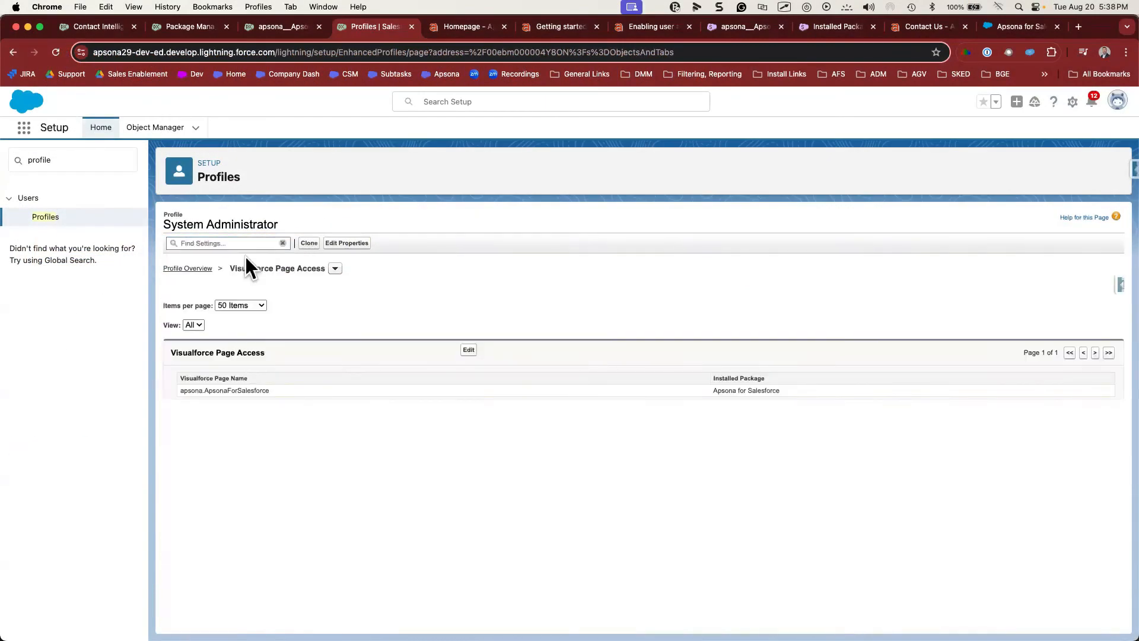
- Verify the Apsona tab is Default On, then scroll to apsona.com's Contact Us form
left_click(468, 349)
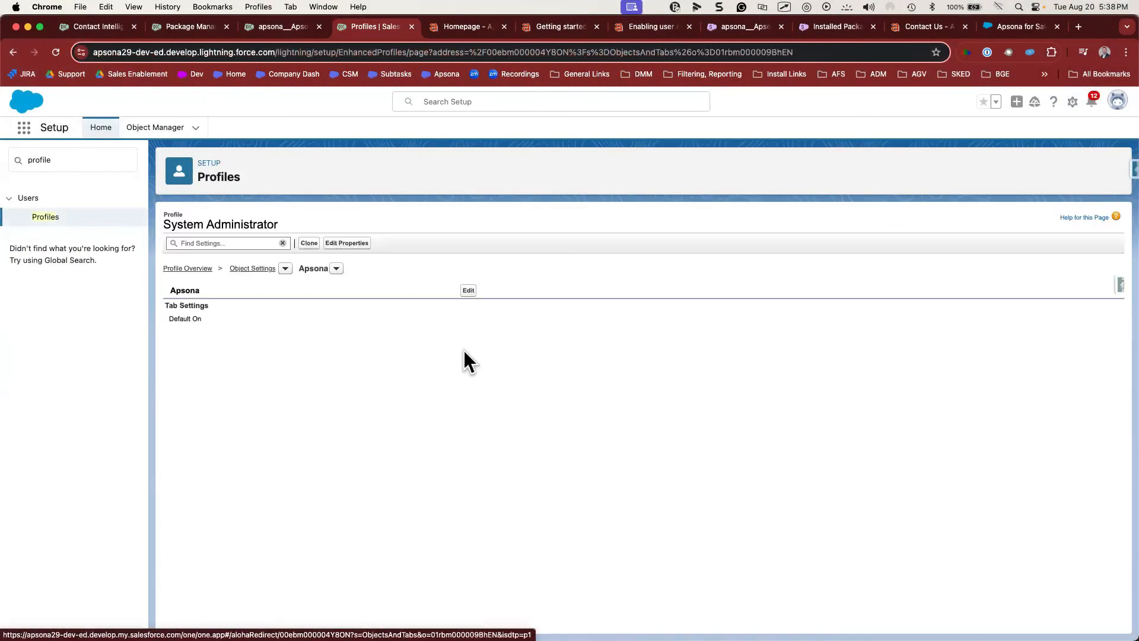
left_click(1019, 27)
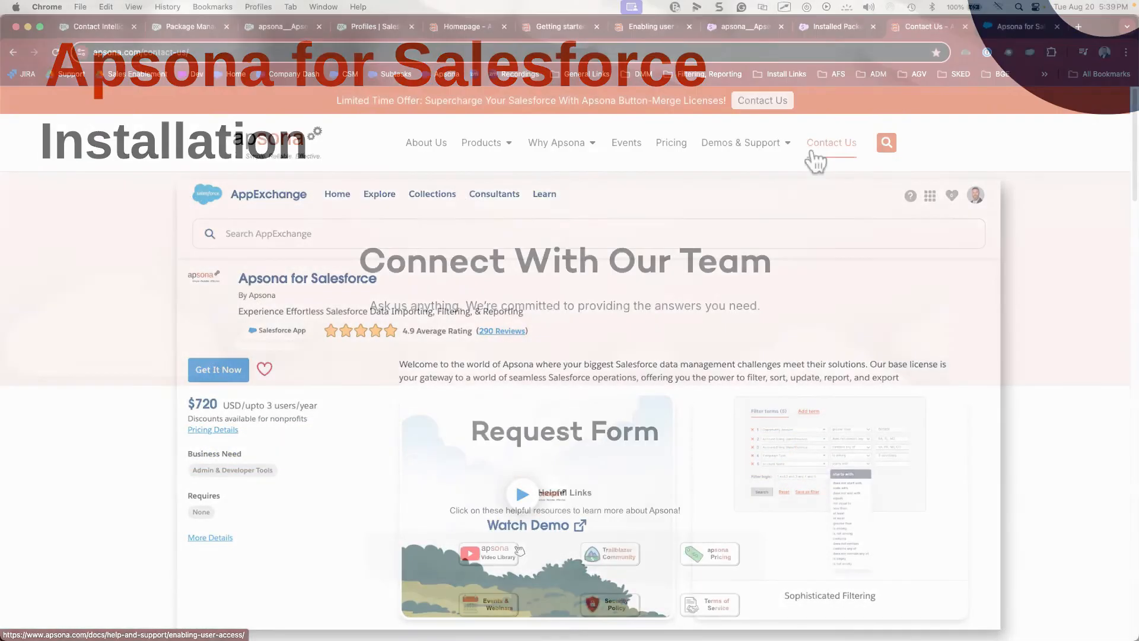
scroll("down", 3)
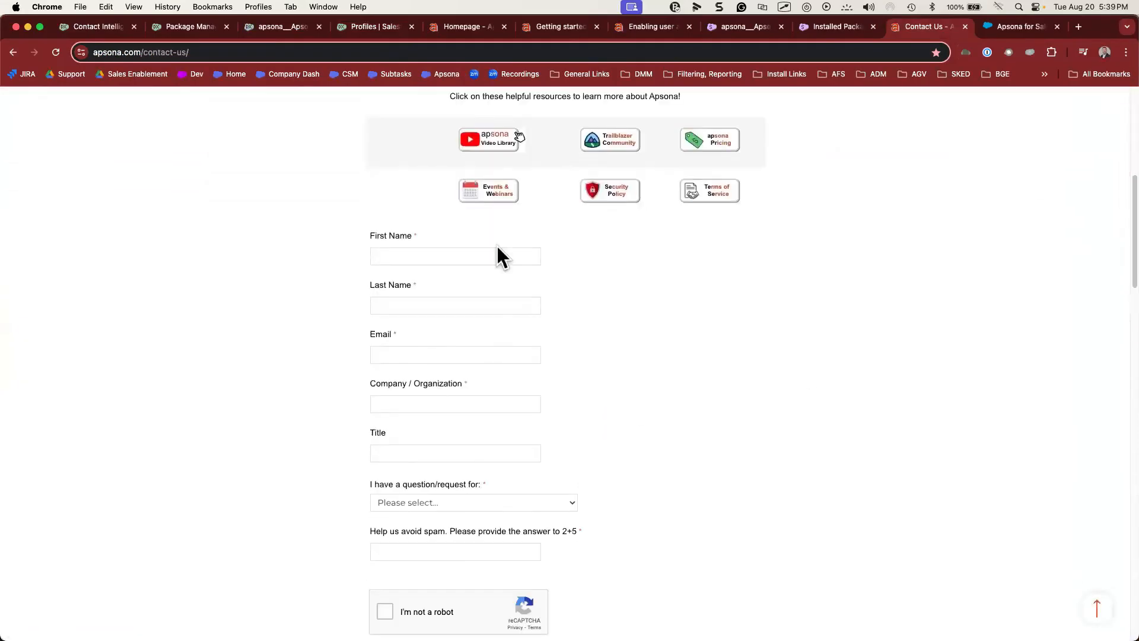